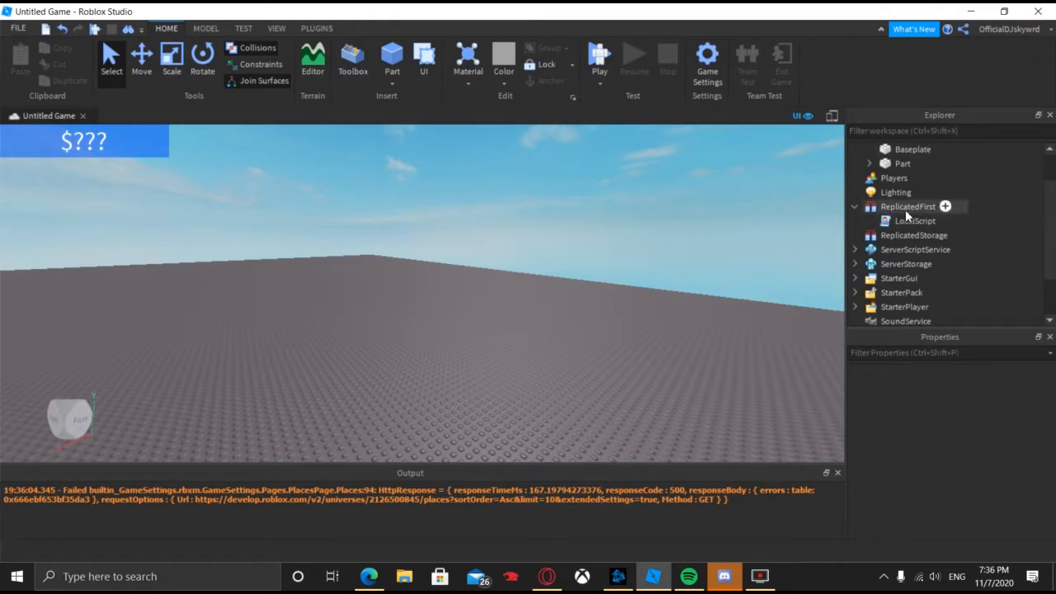
Add a new LocalScript to ReplicatedFirst and write game.StarterGui, backing out a partial method call.
click(946, 207)
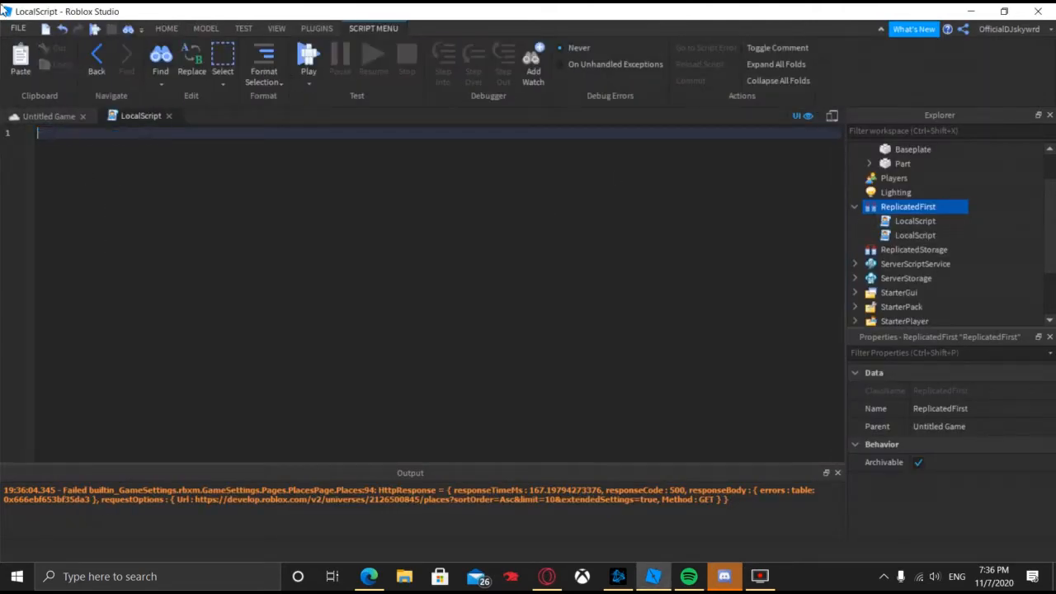
text(game)
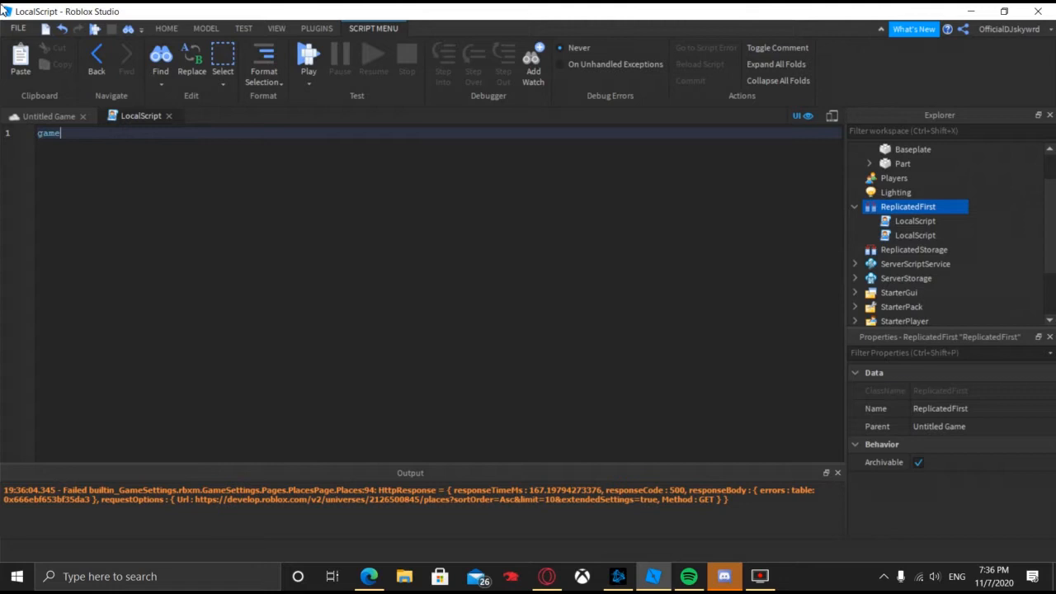
text(.s)
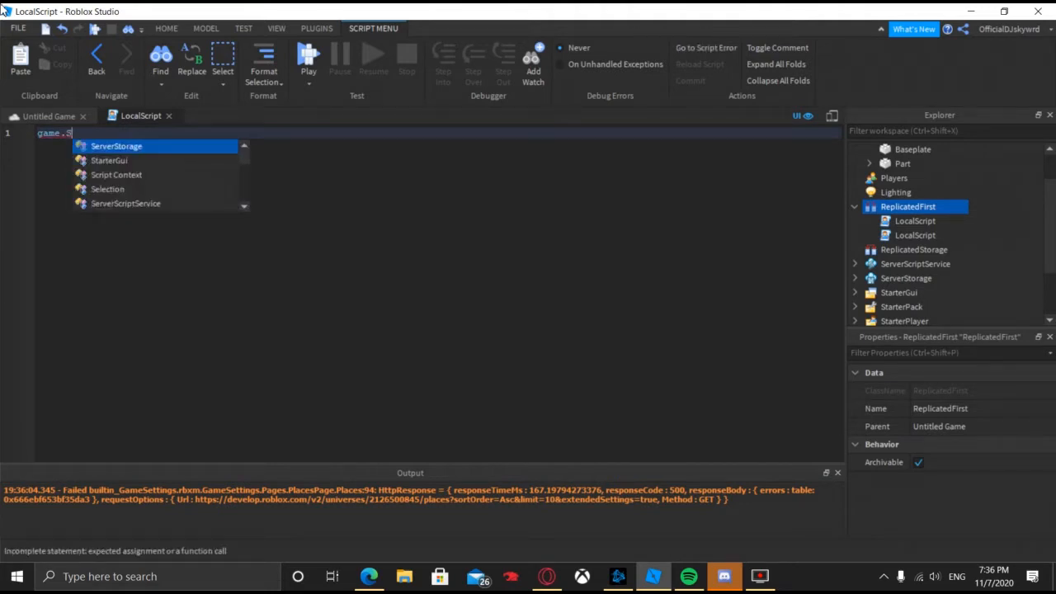
text(StarterGui)
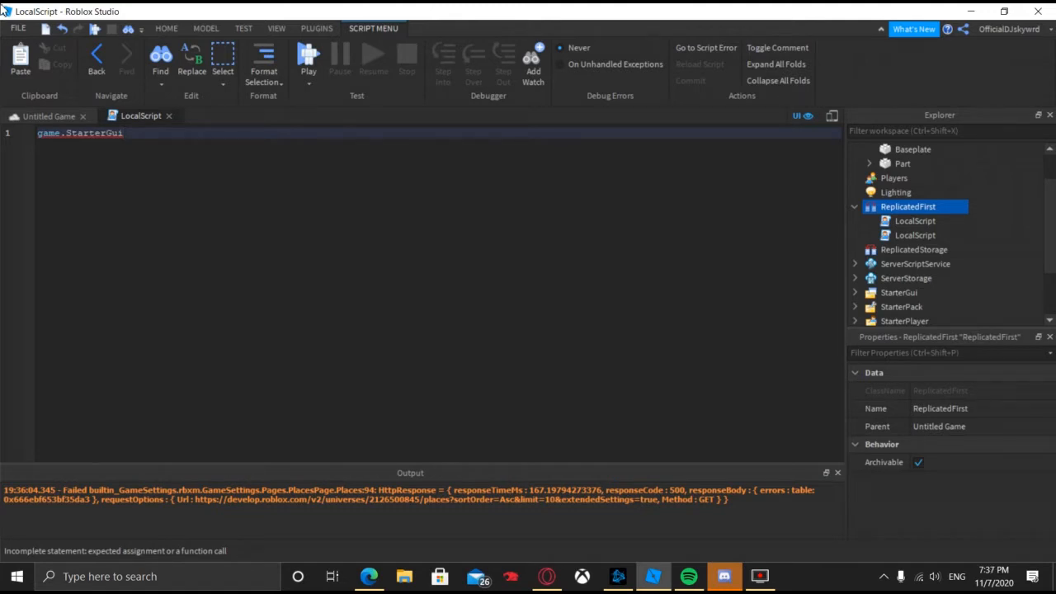
text(:D)
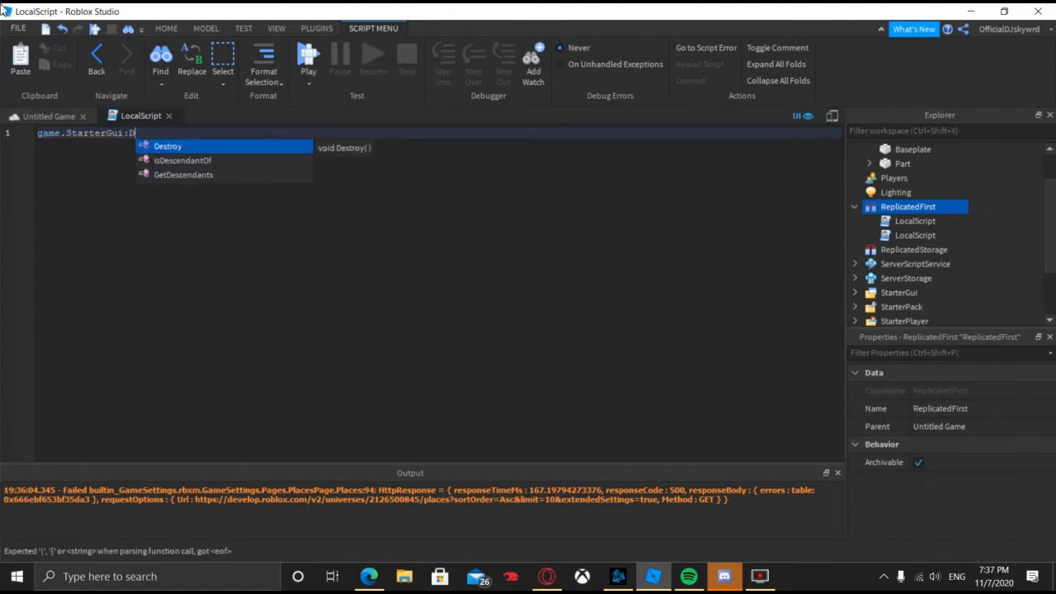
text(S)
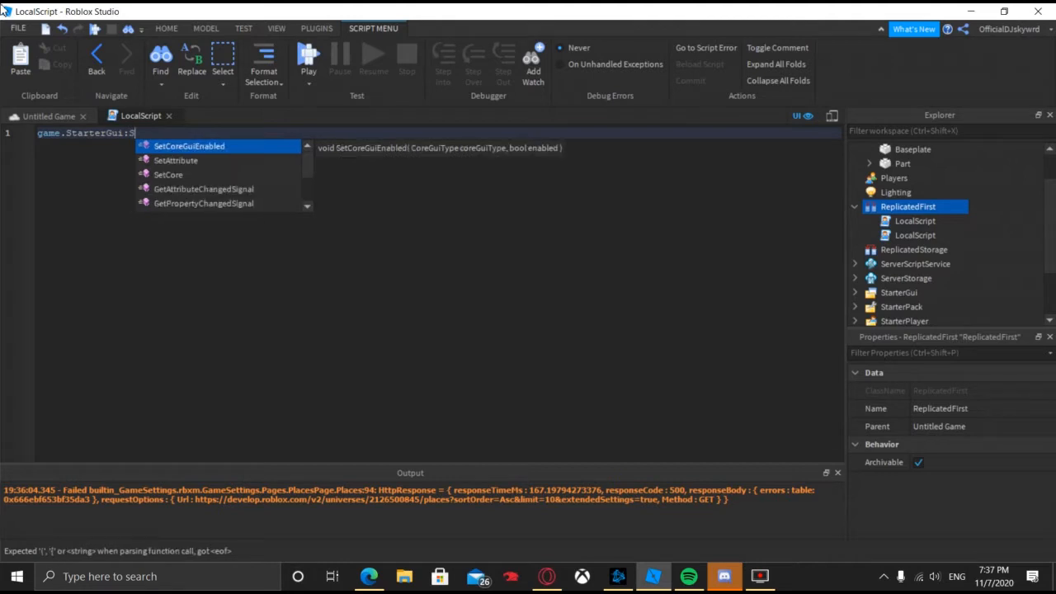
text(etCore()
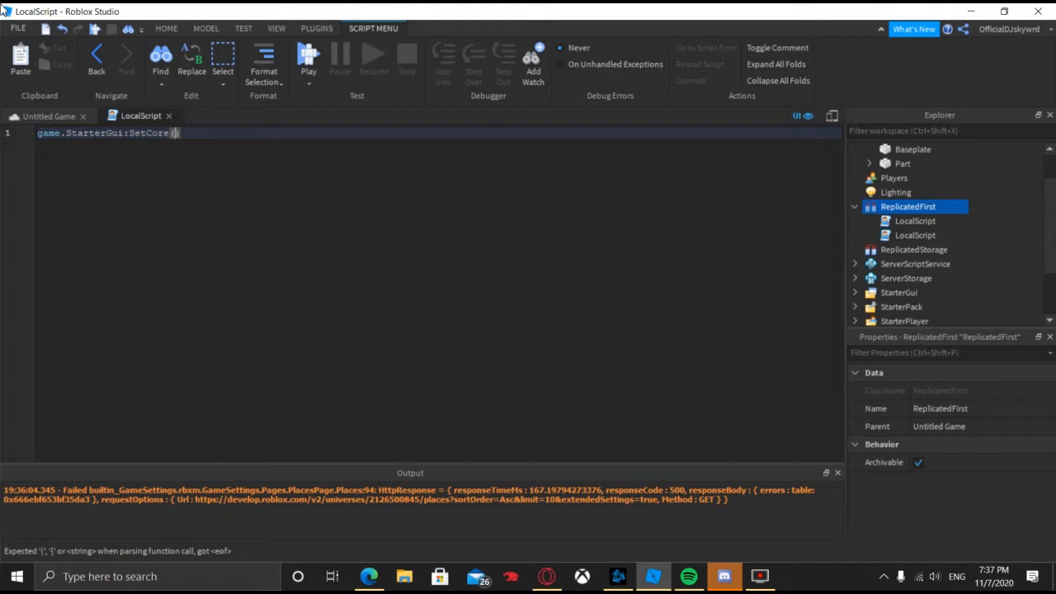
key(Backspace)
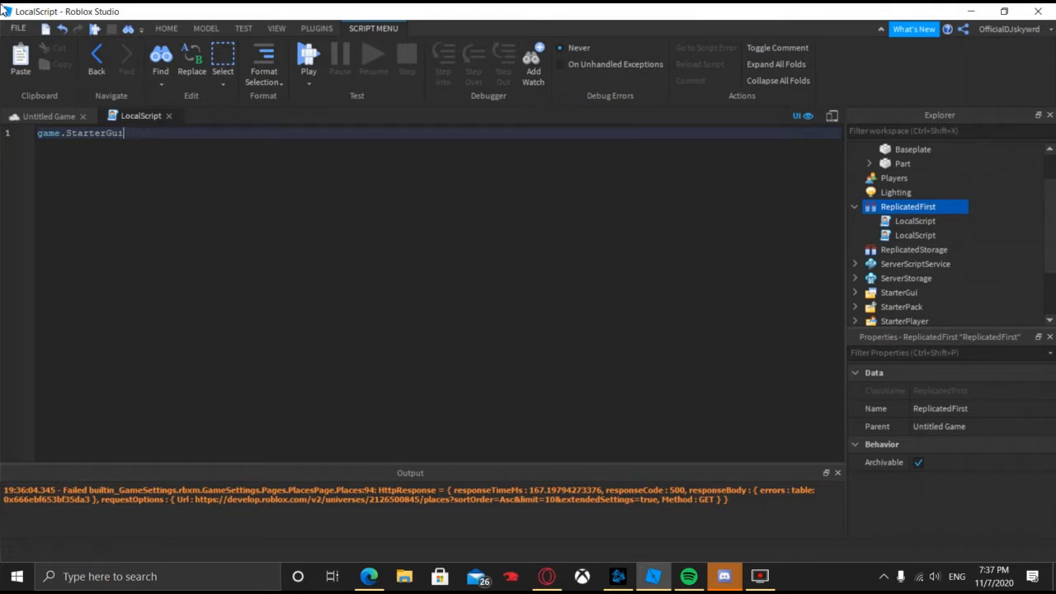
Write :SetCoreGuiEnabled(Enum.CoreGuiType. and browse the autocomplete list of core GUI types.
text(:SetCoreGuiEnabled()
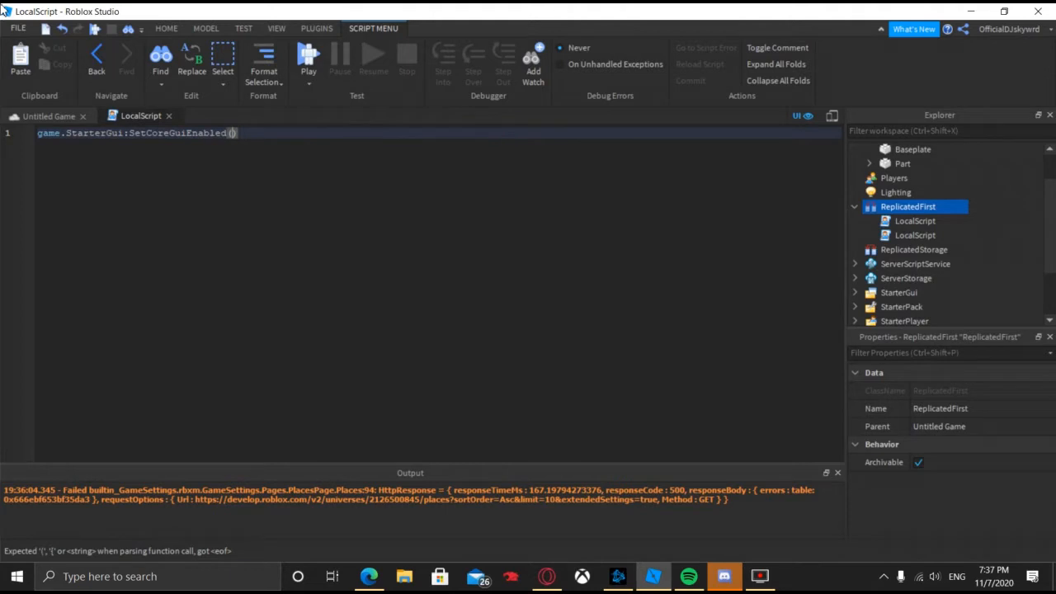
text(Enum)
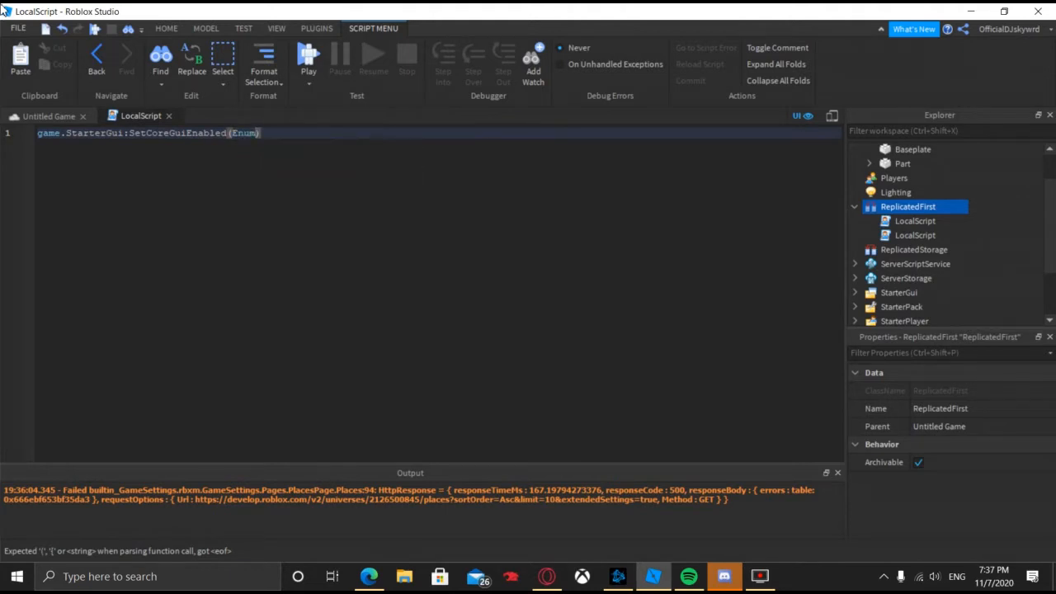
text(C)
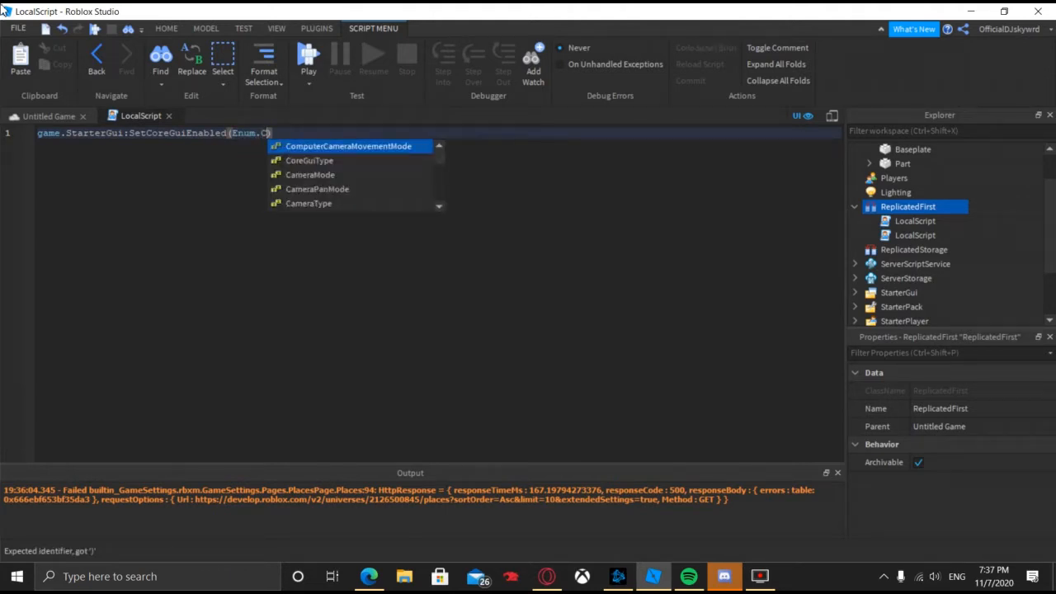
text(oreGuiType.)
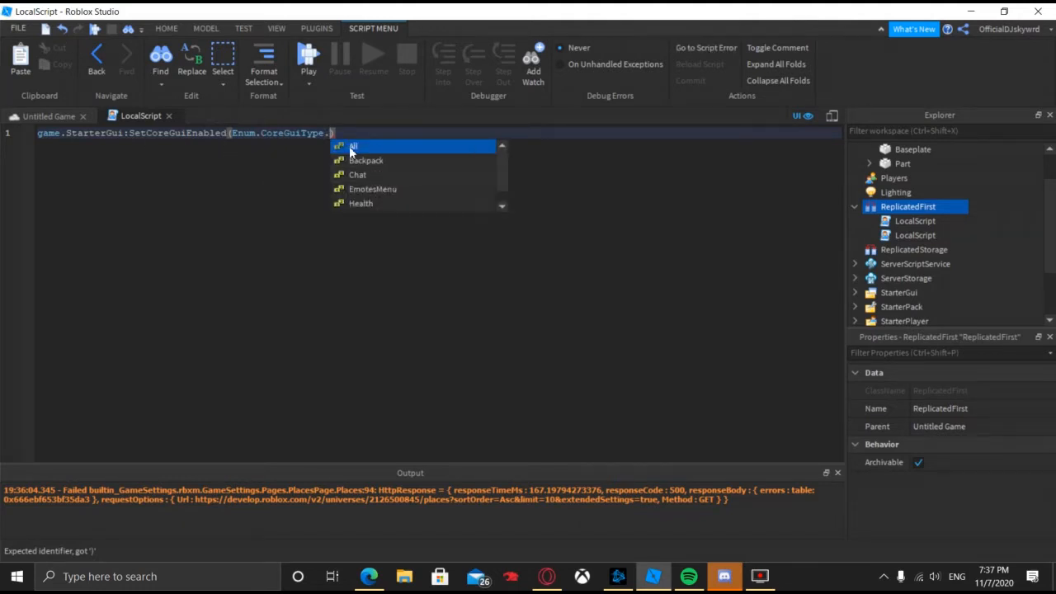
mouse_move(357, 175)
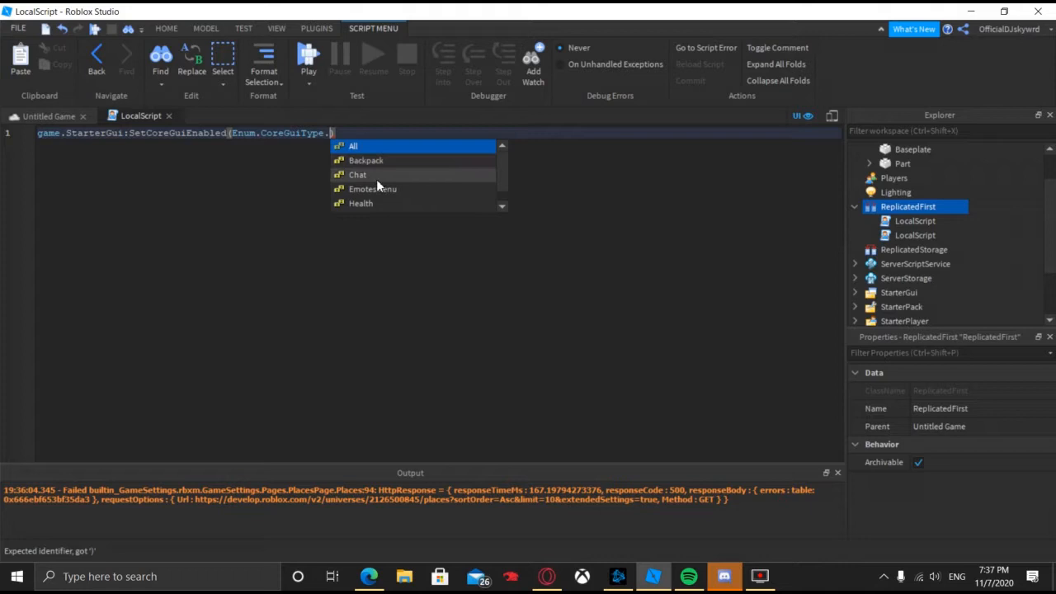
scroll(down, 3)
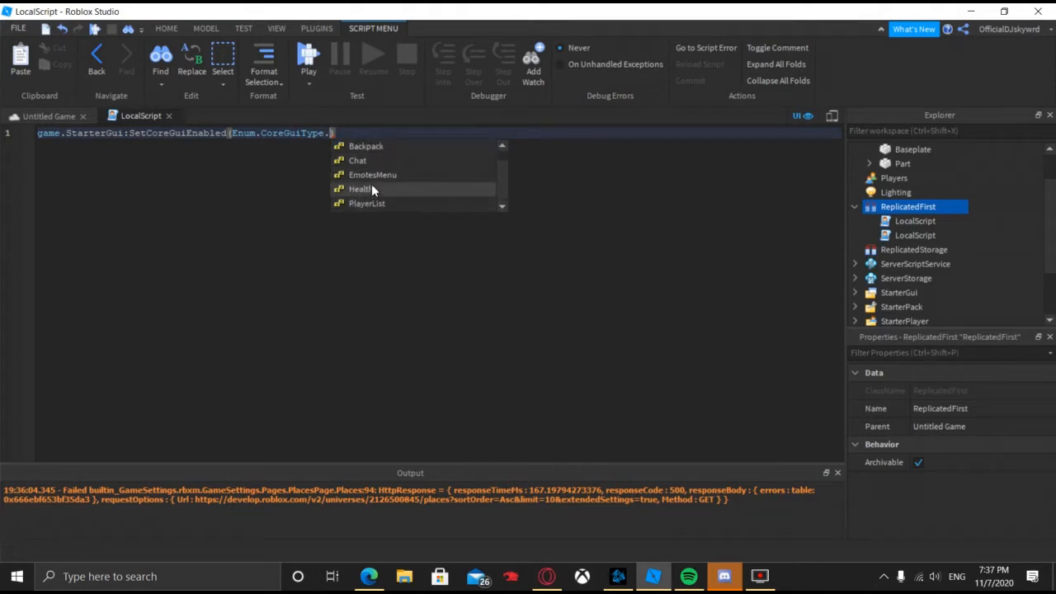
mouse_move(611, 149)
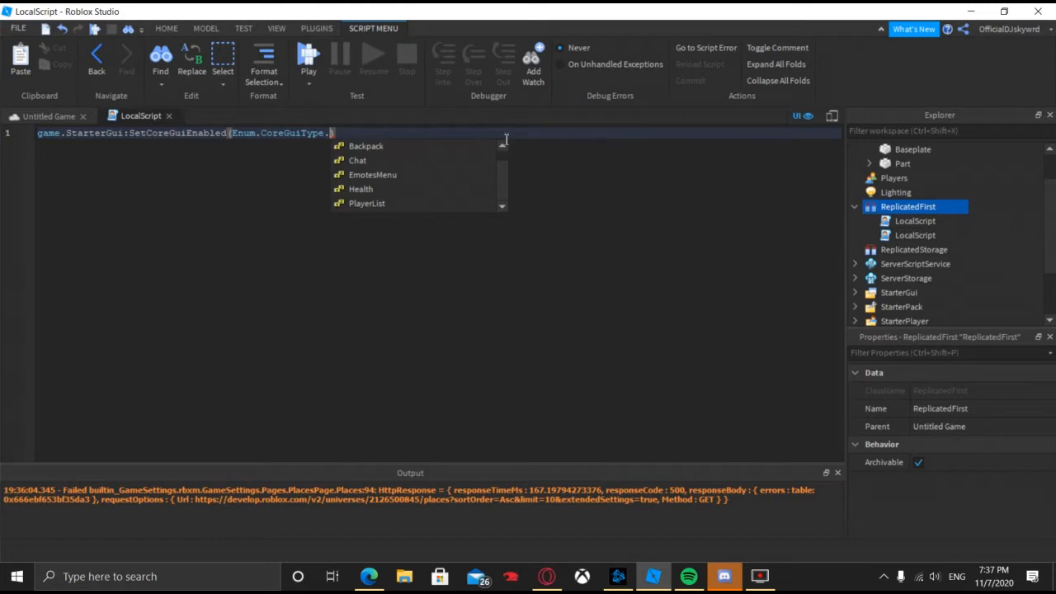
mouse_move(360, 188)
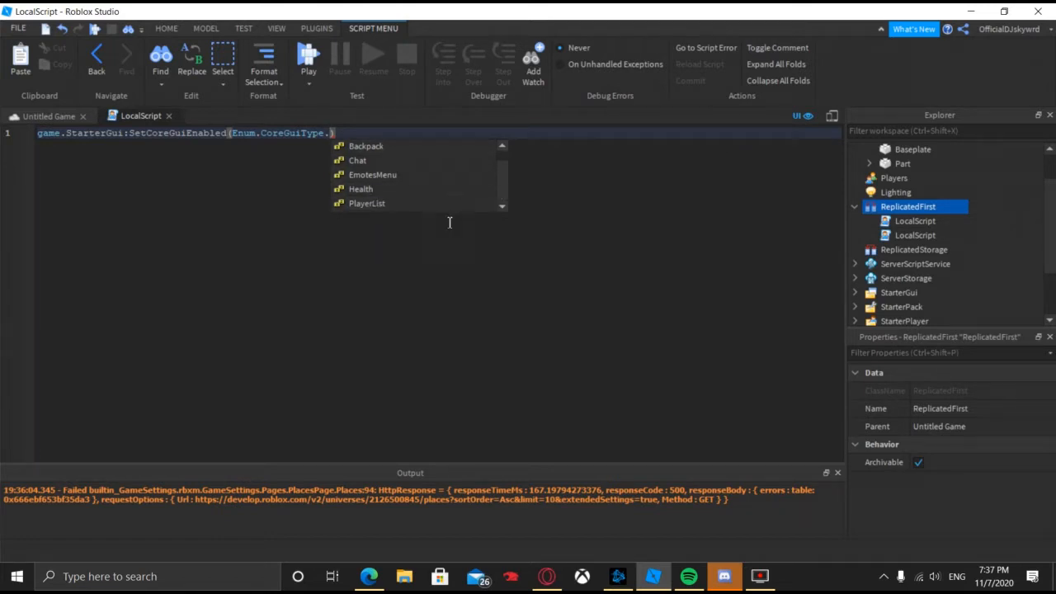
mouse_move(360, 188)
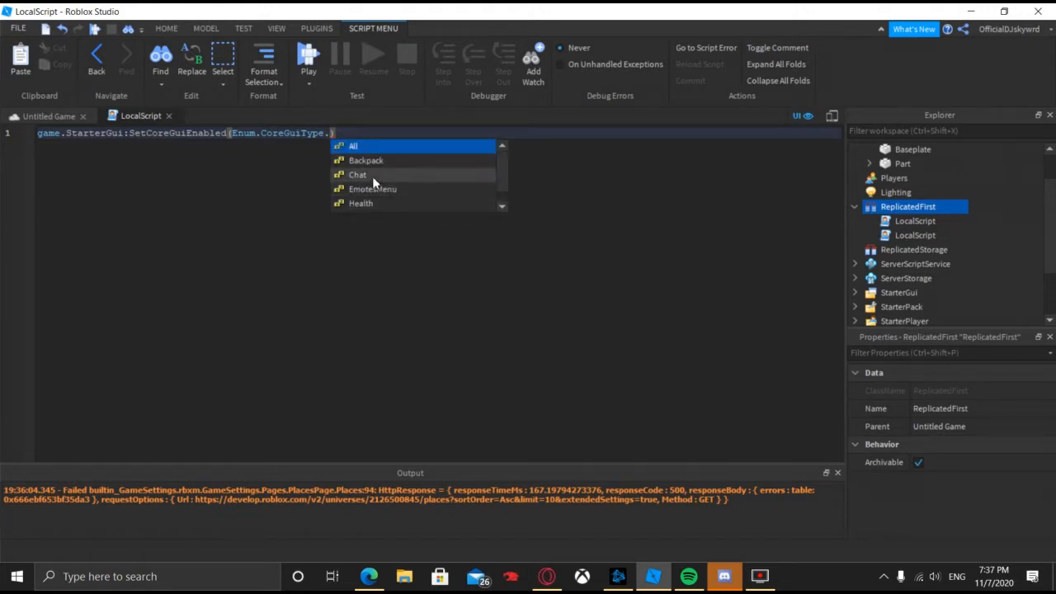
Complete the call as SetCoreGuiEnabled(Enum.CoreGuiType.Chat, false).
click(356, 175)
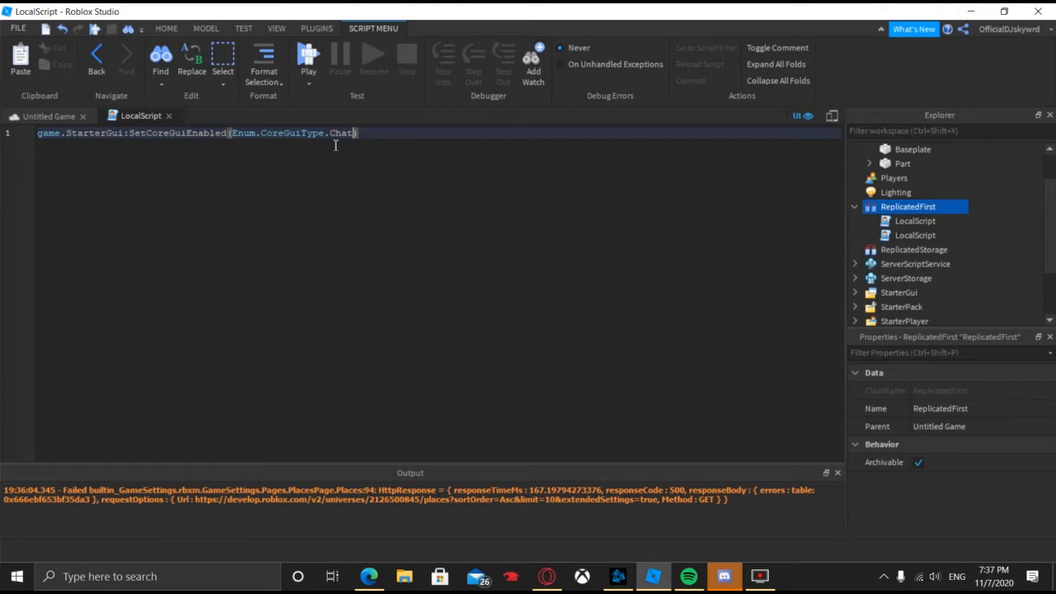
mouse_move(494, 394)
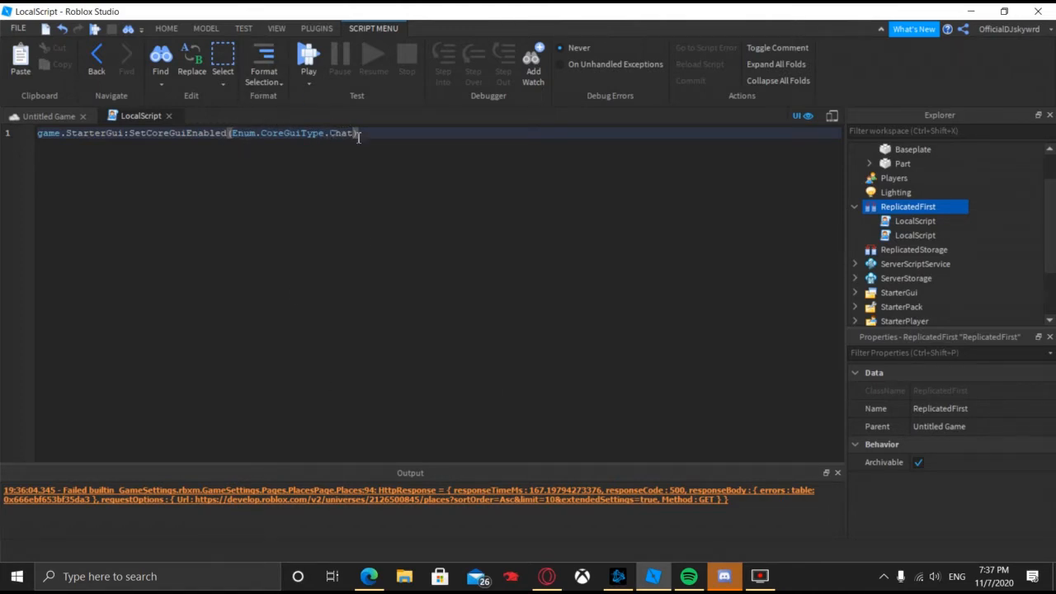
text(,)
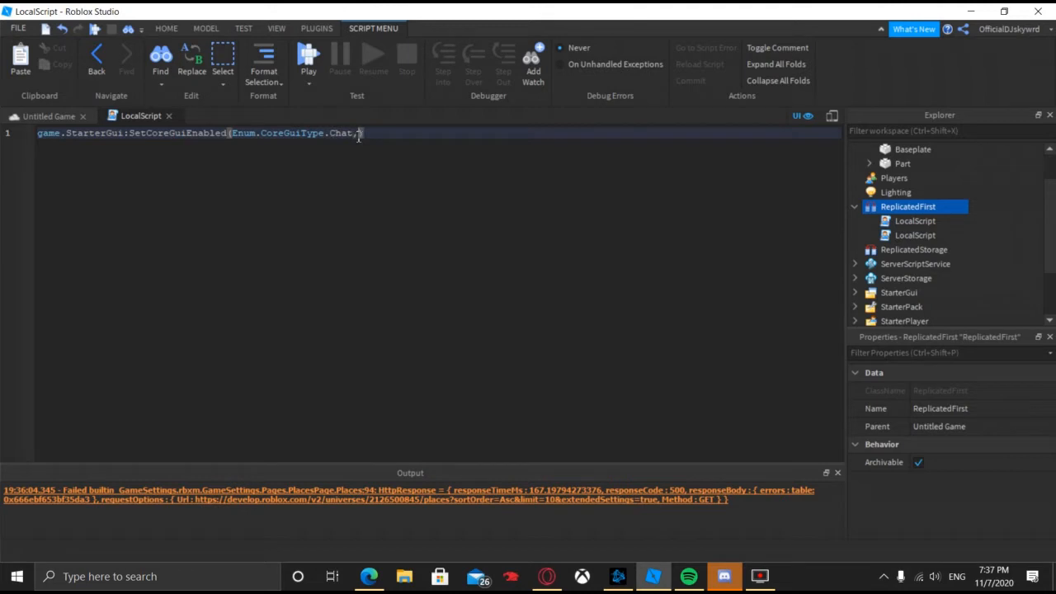
text(false)
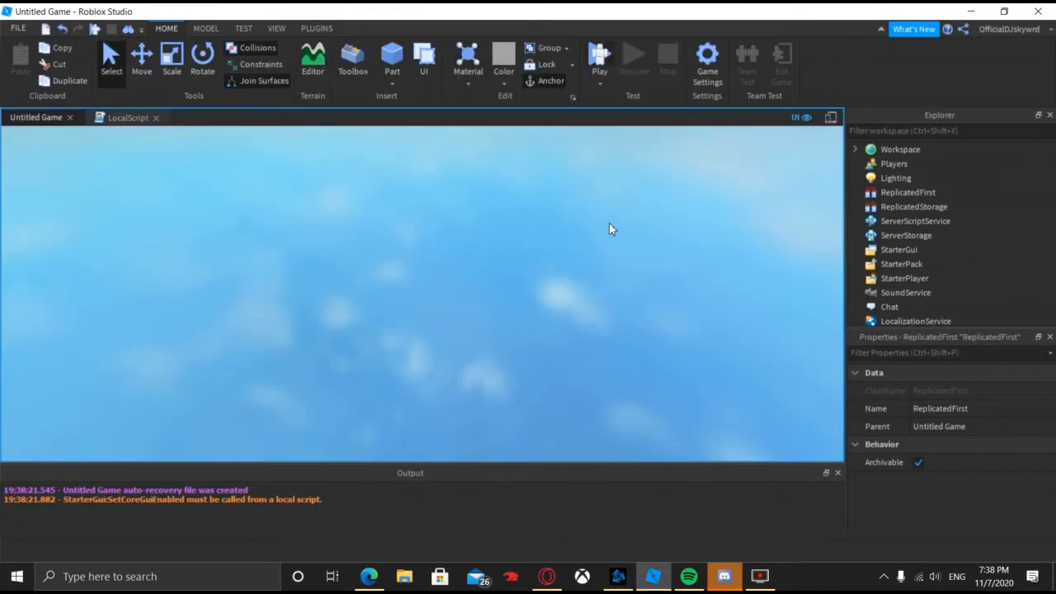
Stop the playtest to return to edit mode.
click(599, 56)
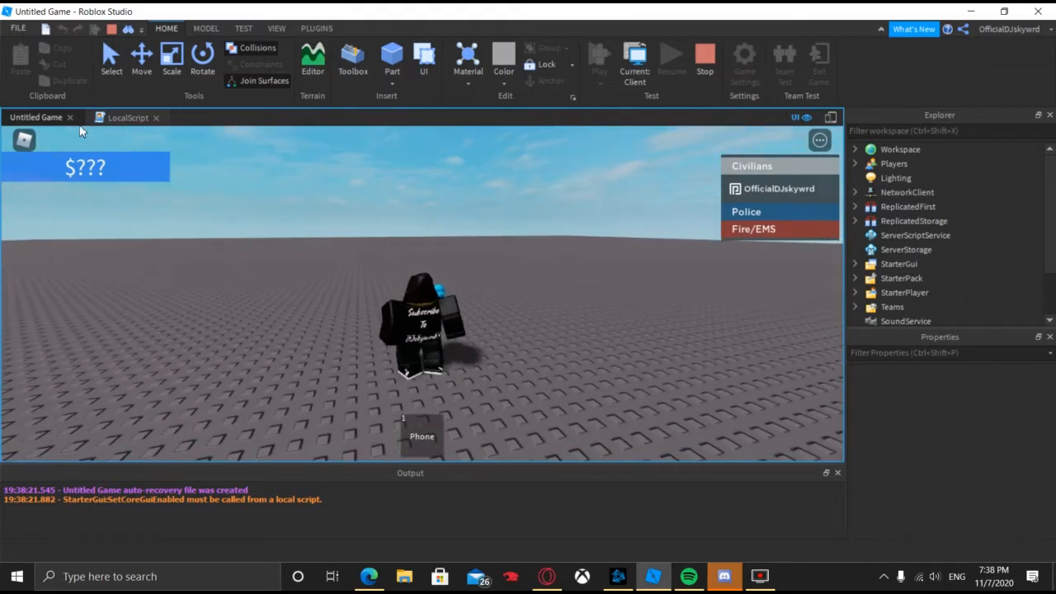
mouse_move(103, 179)
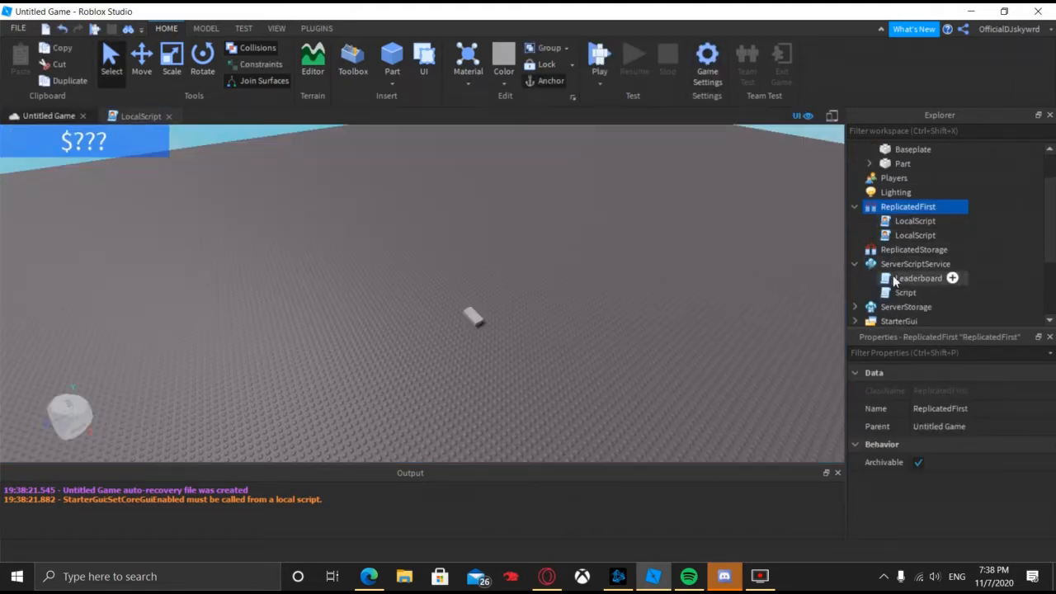
View the first loading-screen LocalScript in ReplicatedFirst, then close the script tabs.
double_click(904, 292)
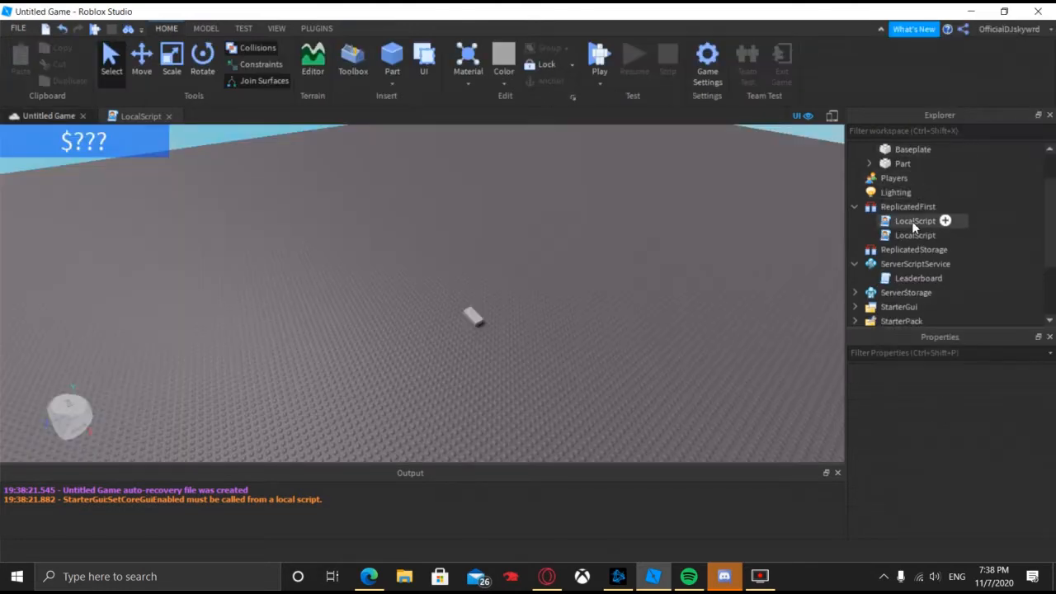
double_click(915, 221)
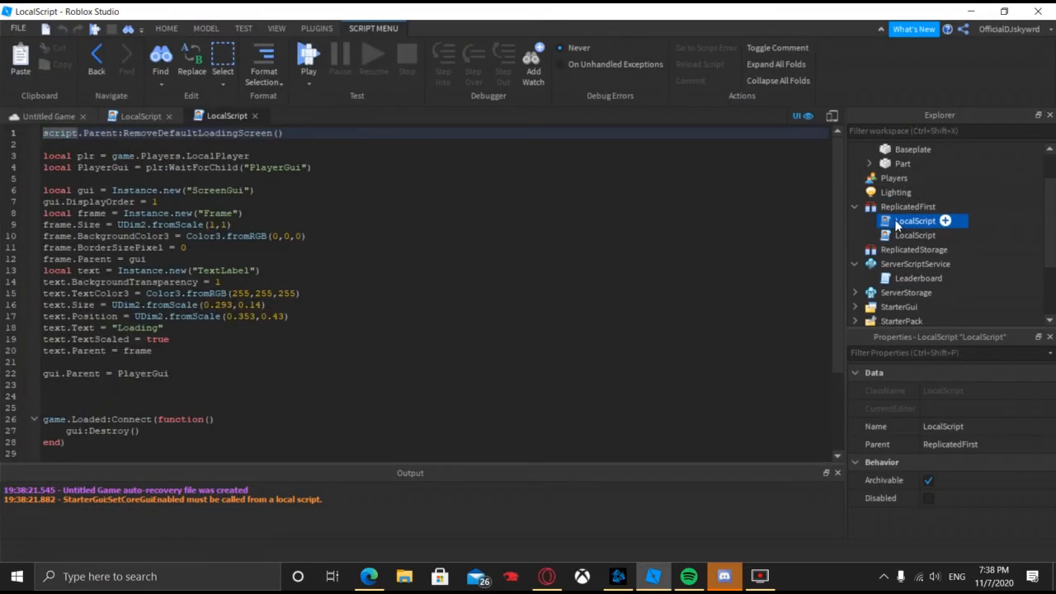
click(915, 235)
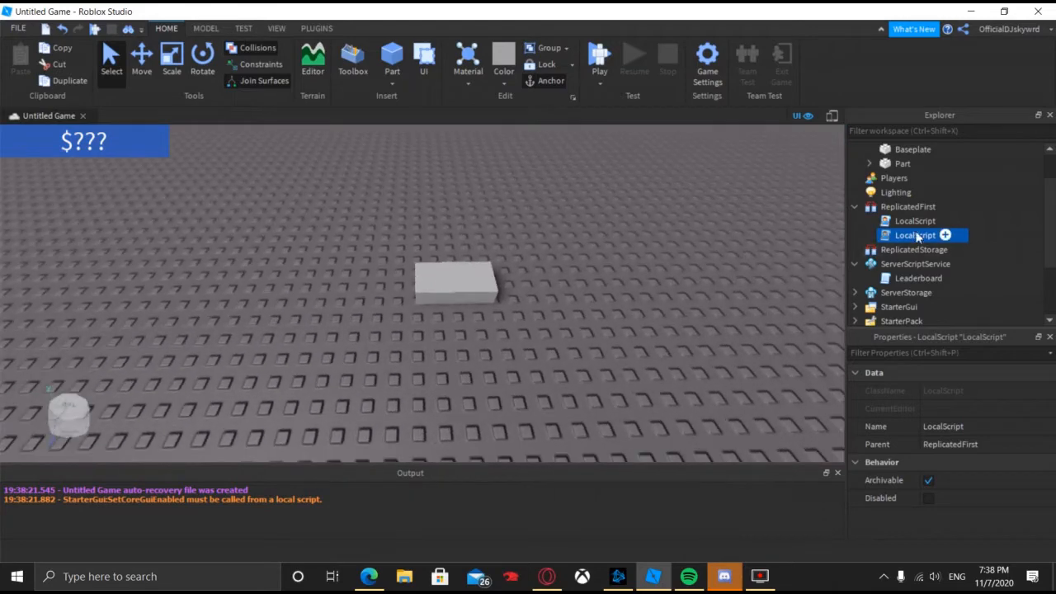
Reopen the second LocalScript and replace Chat with a different core GUI type to disable.
double_click(915, 235)
text(game.StarterGui:SetCoreGuiEnabled(Enum.CoreGuiType., false))
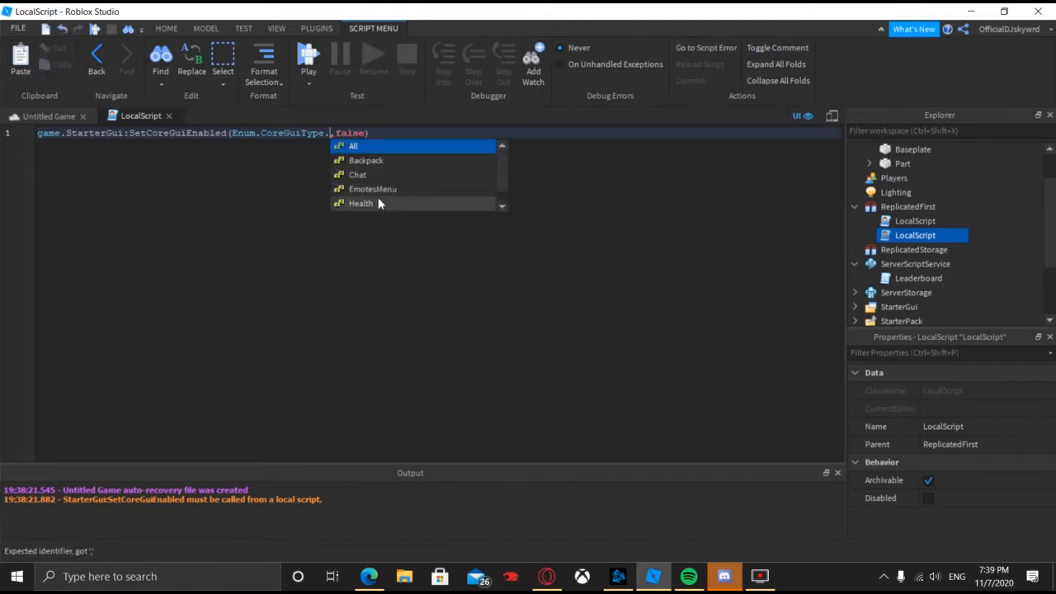
click(47, 116)
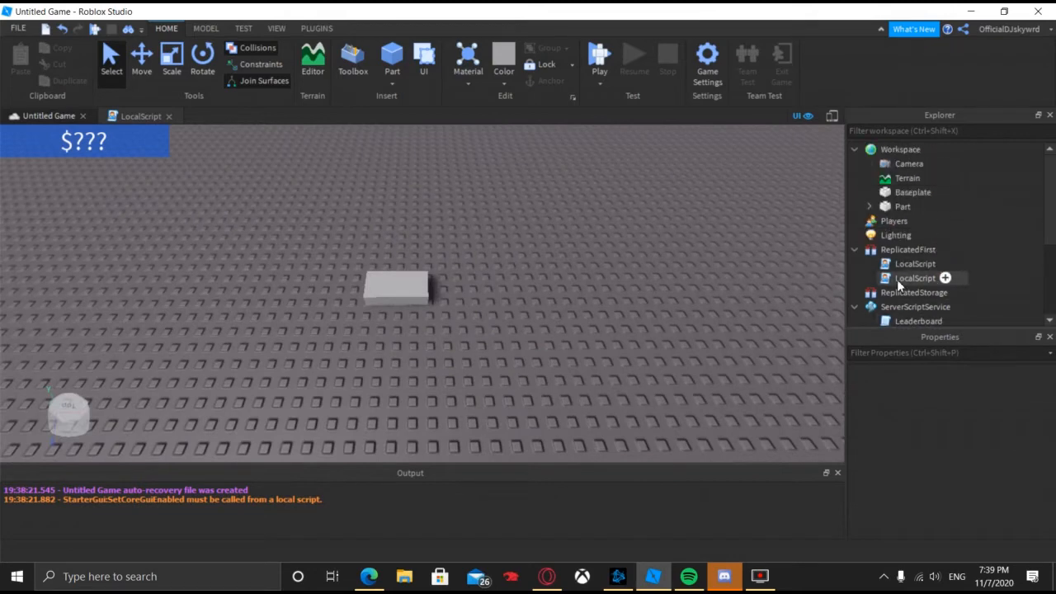
Expand Workspace > Part in the Explorer to show its Weld.
click(868, 207)
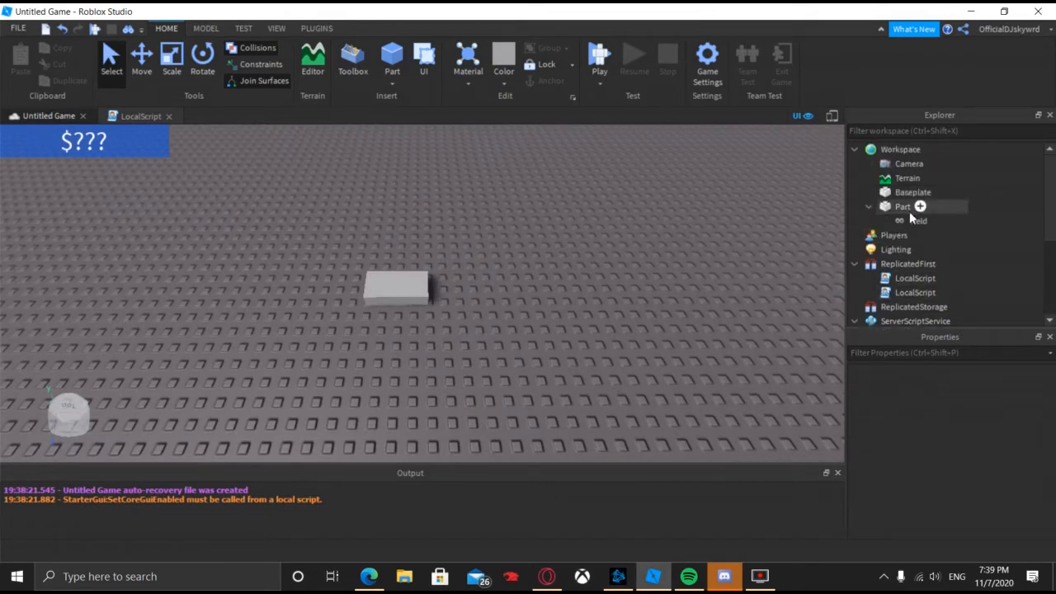
click(921, 207)
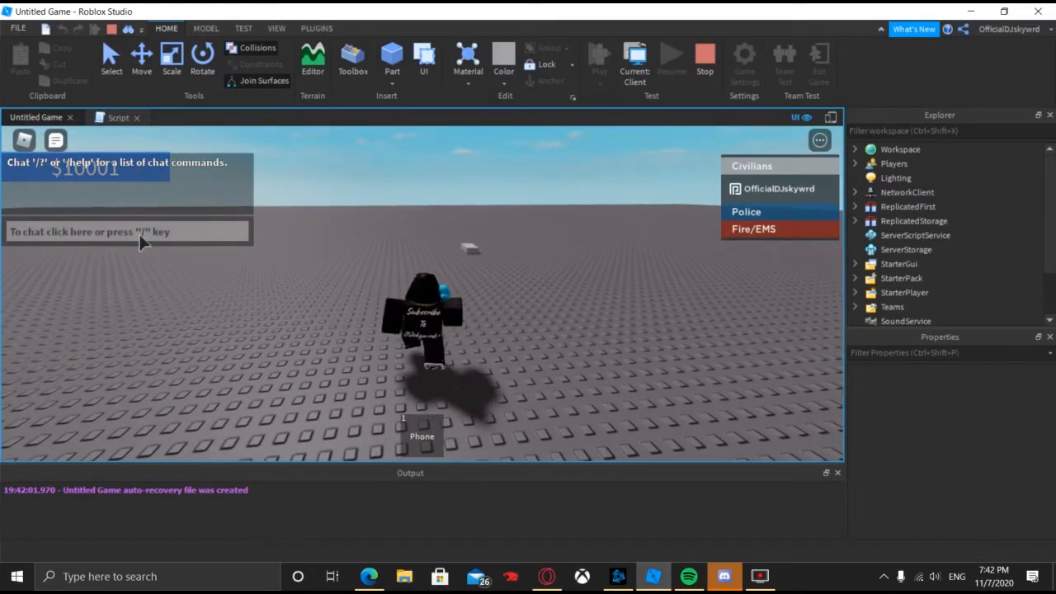
Focus the running game view to check the HUD for the health bar.
click(855, 221)
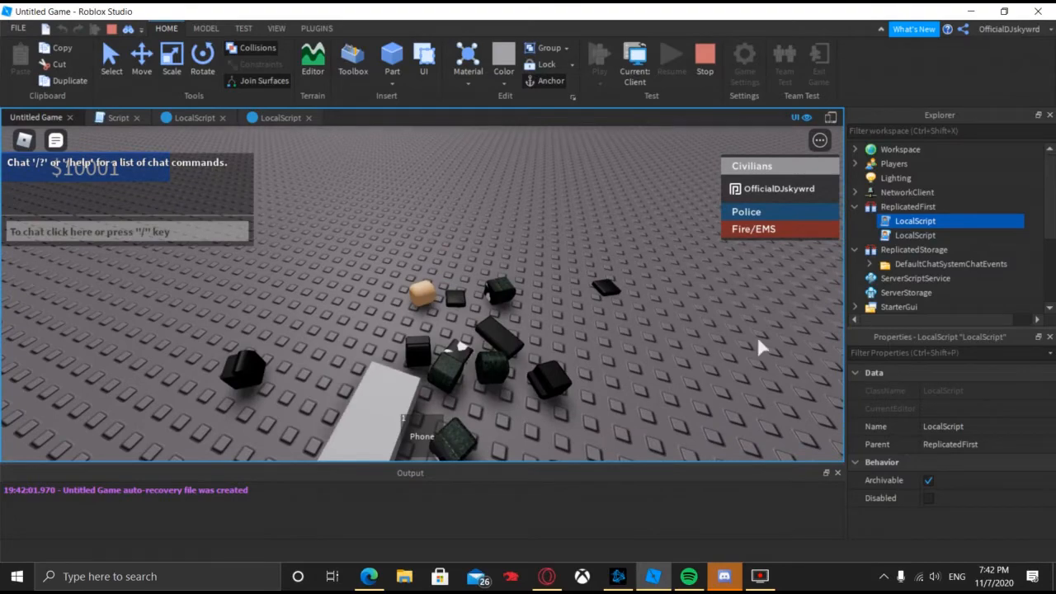
mouse_move(685, 140)
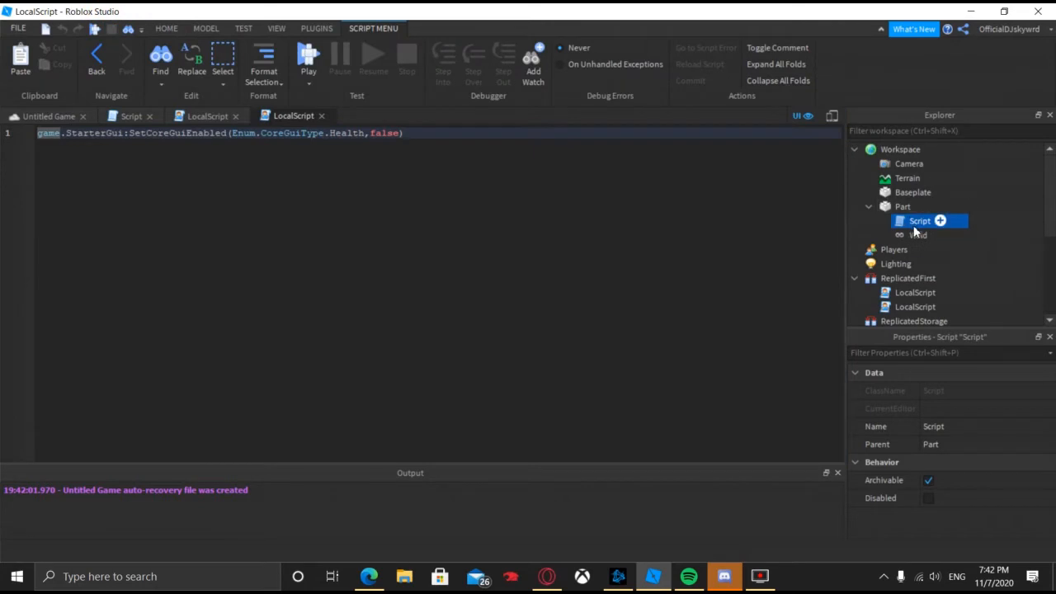
Change the second LocalScript's core GUI type from Health to Backpack.
click(915, 305)
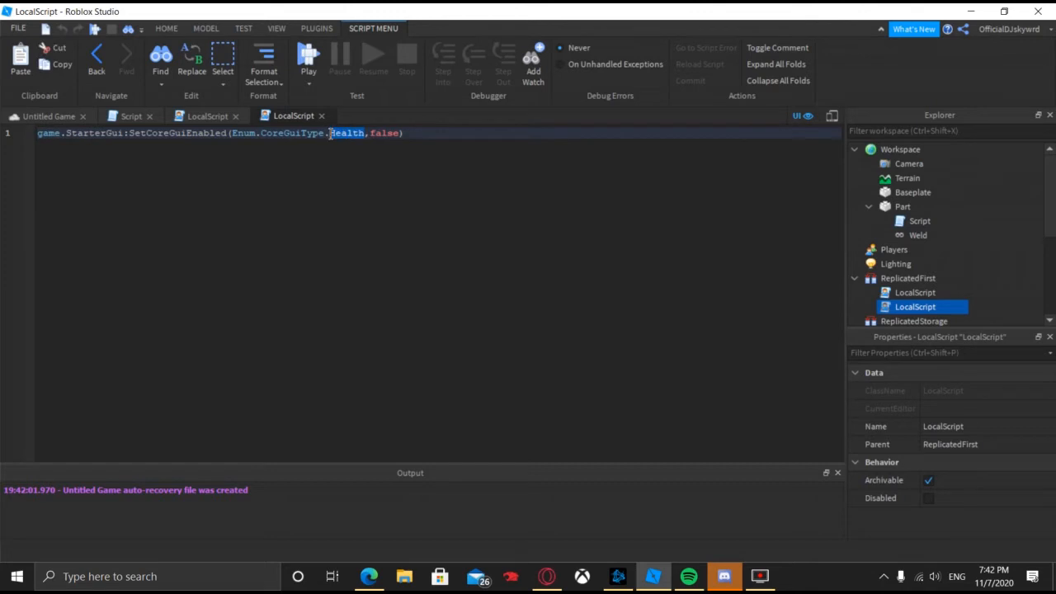
text(Backpack)
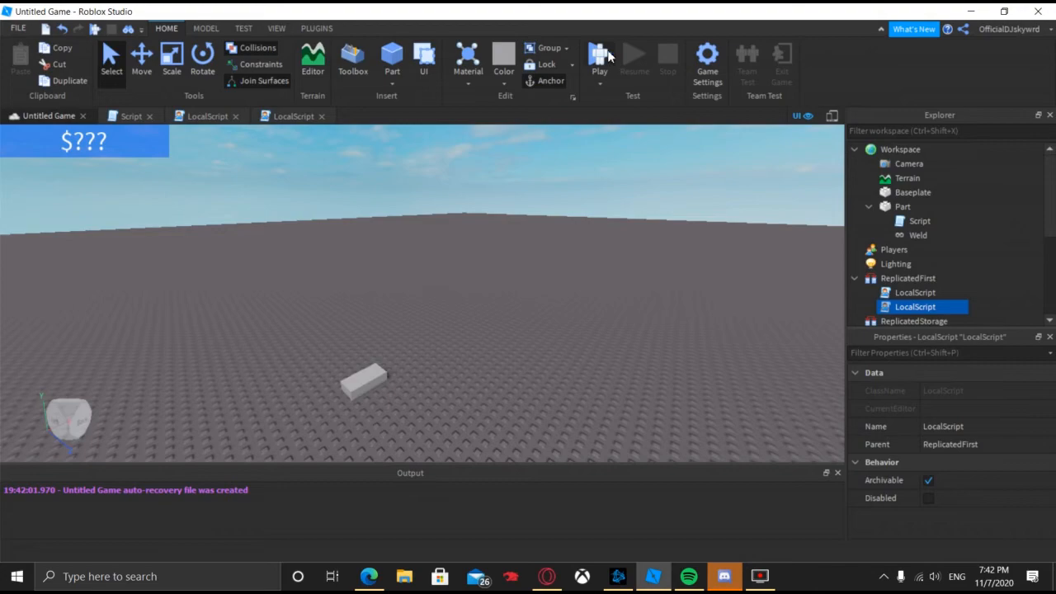
Run a playtest and expand Players > player > Backpack to find the Phone tool.
click(600, 58)
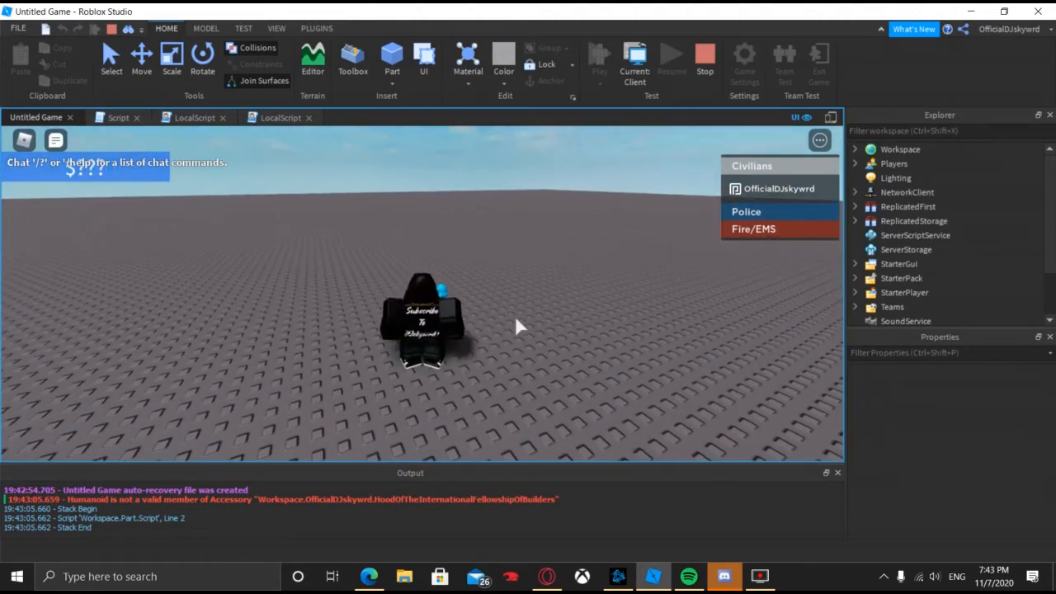
mouse_move(118, 506)
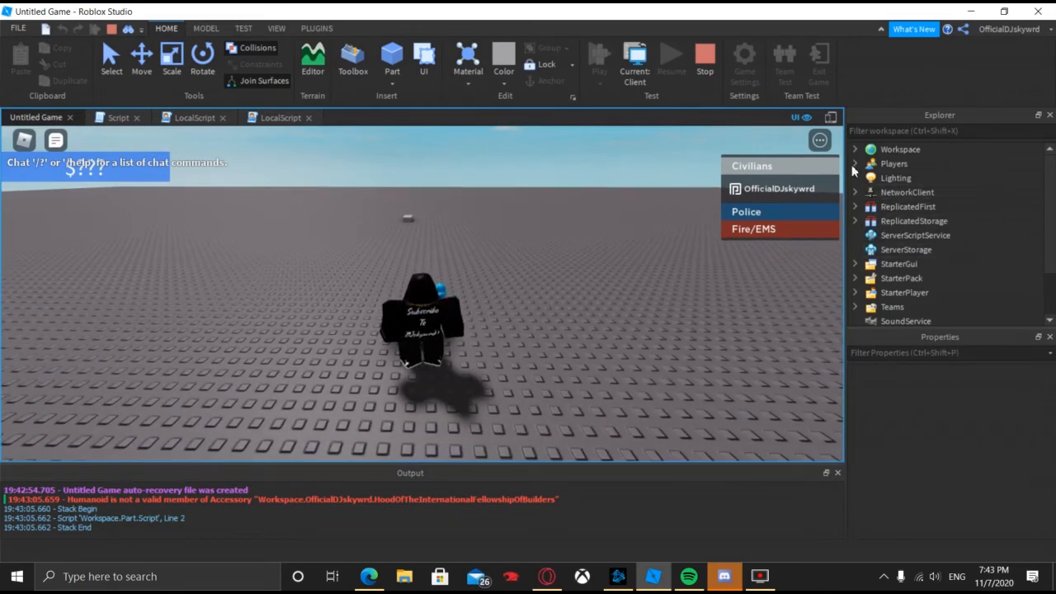
click(855, 163)
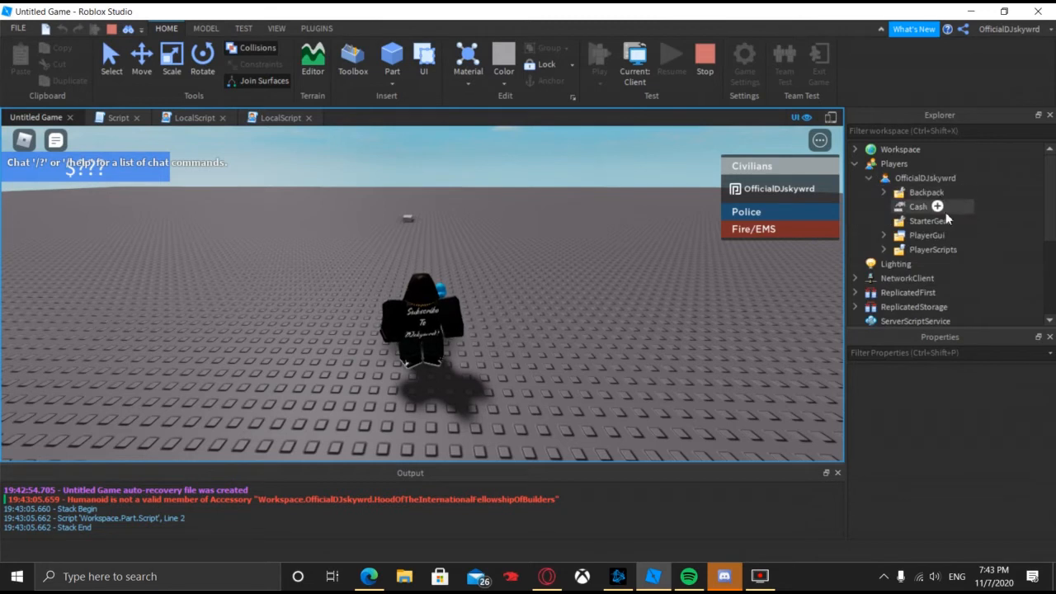
click(885, 191)
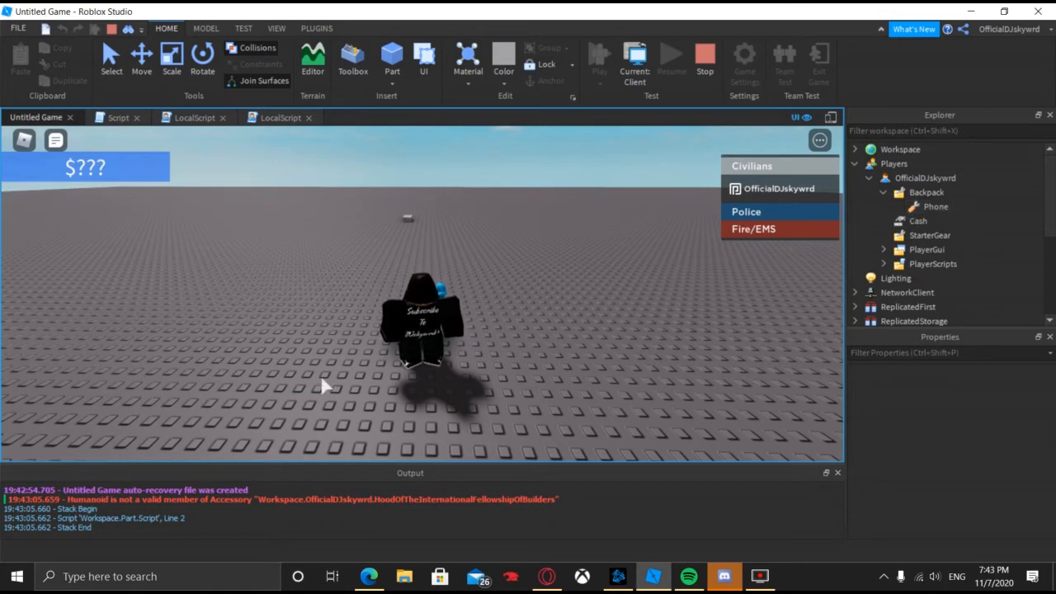
mouse_move(476, 353)
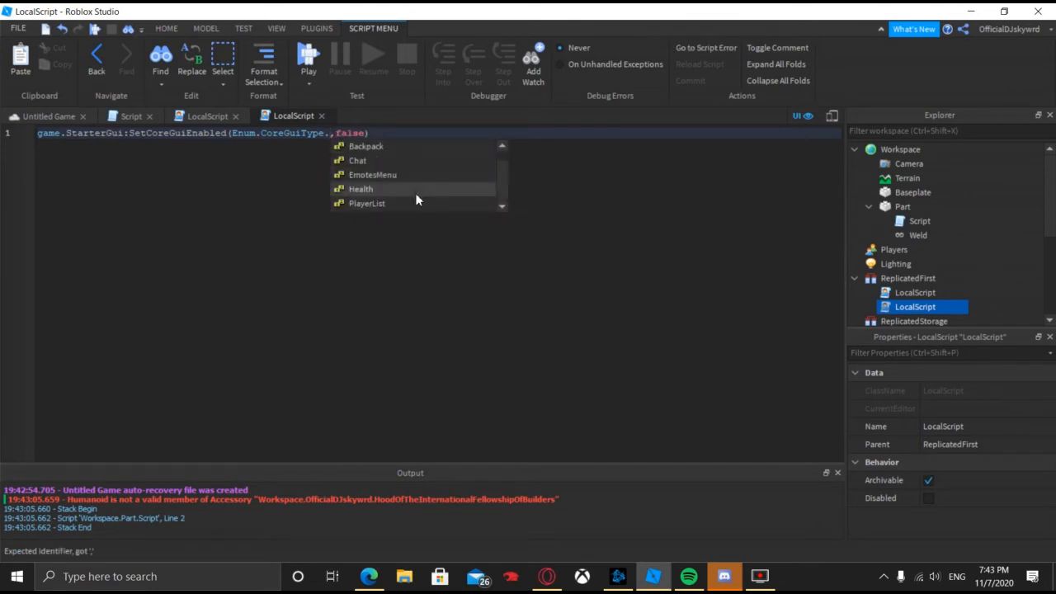
mouse_move(413, 175)
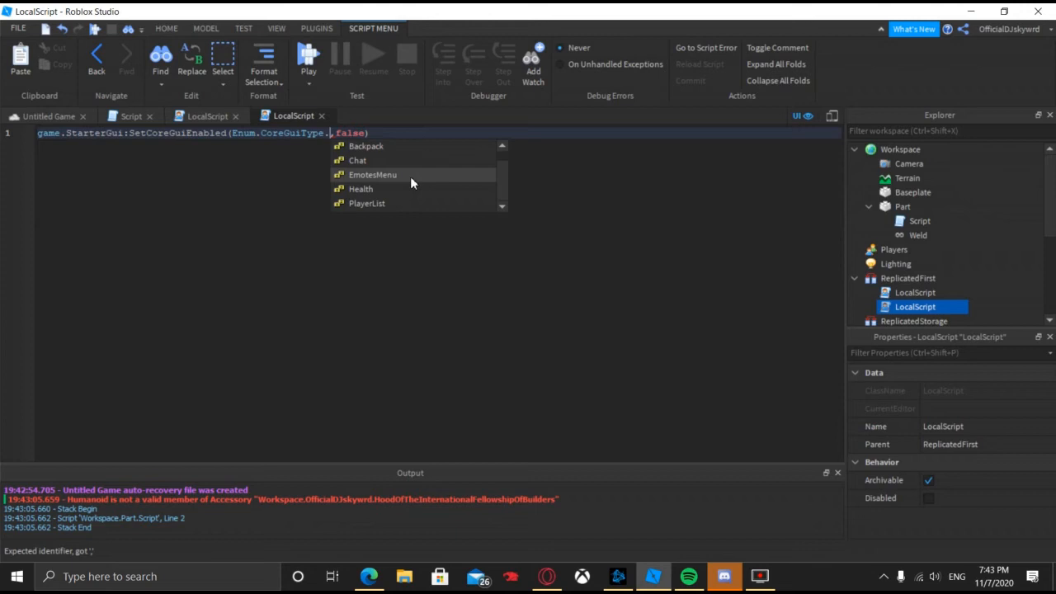
Pick PlayerList from autocomplete as the Enum.CoreGuiType to disable.
click(366, 203)
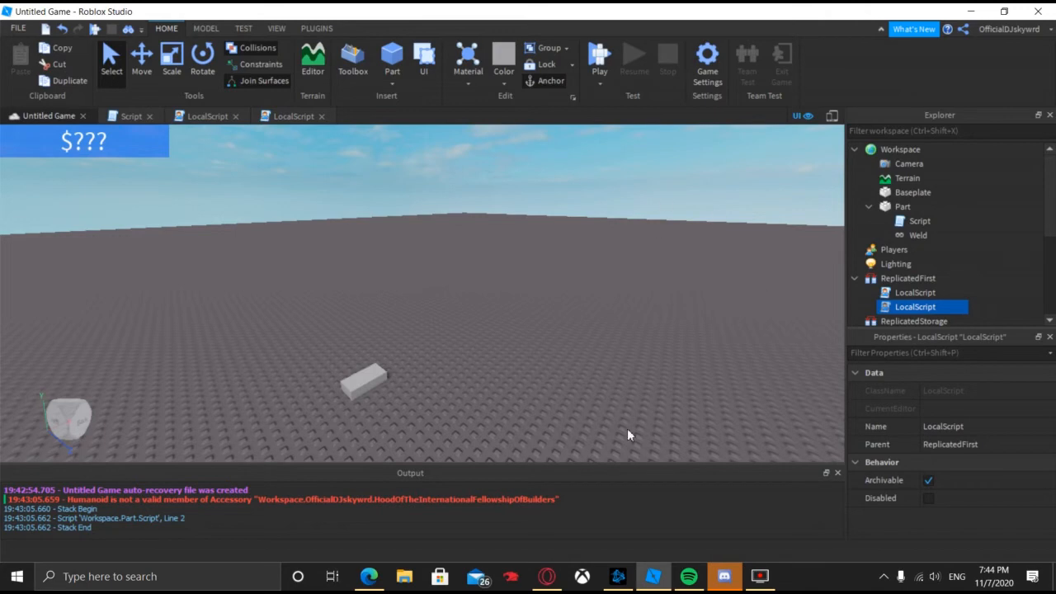
Run a playtest and check that the player list is gone from the screen.
click(599, 58)
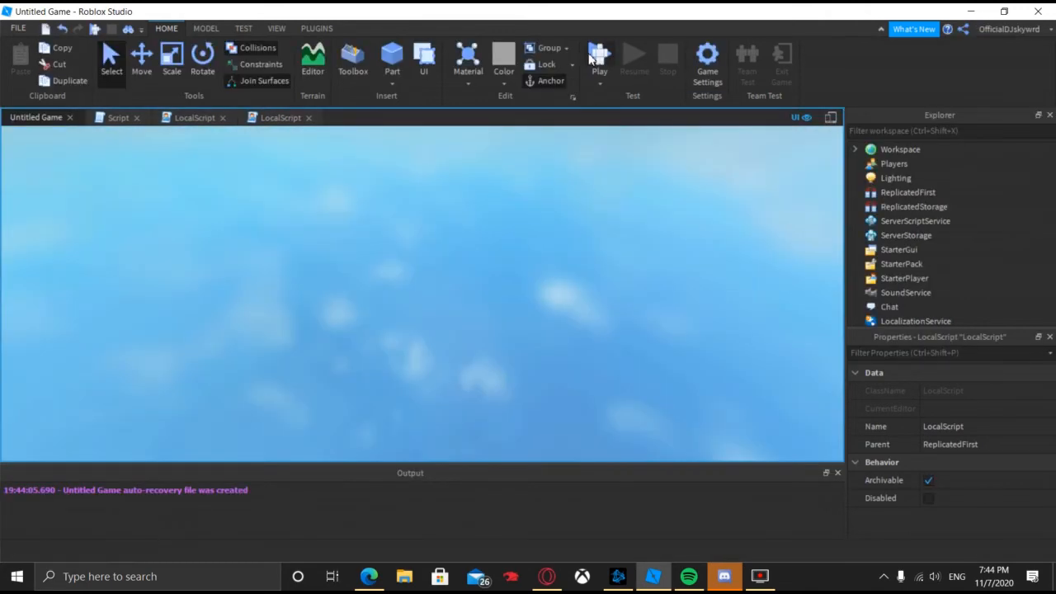
click(599, 58)
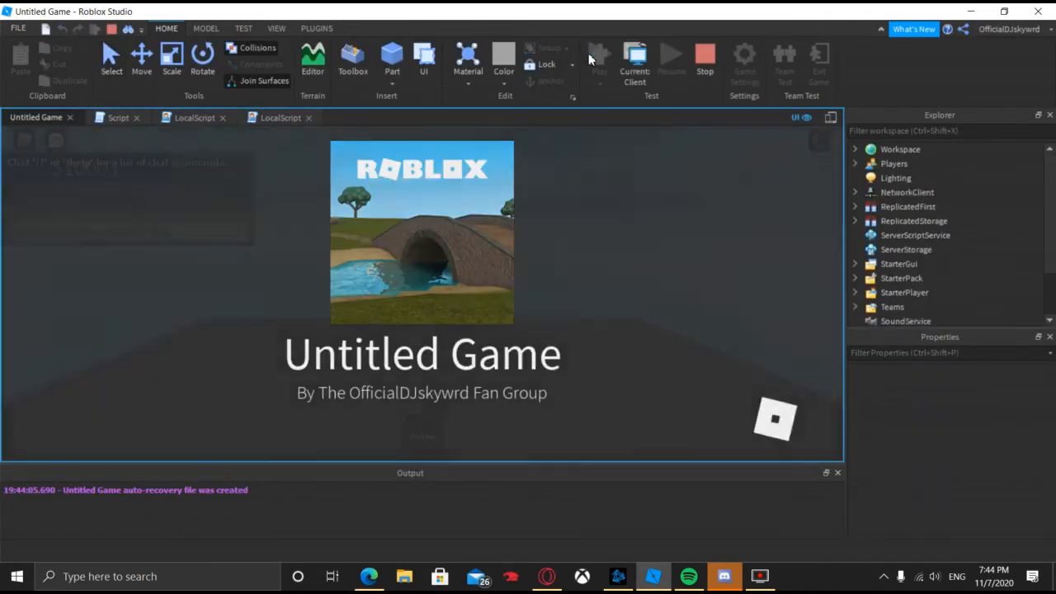
click(599, 57)
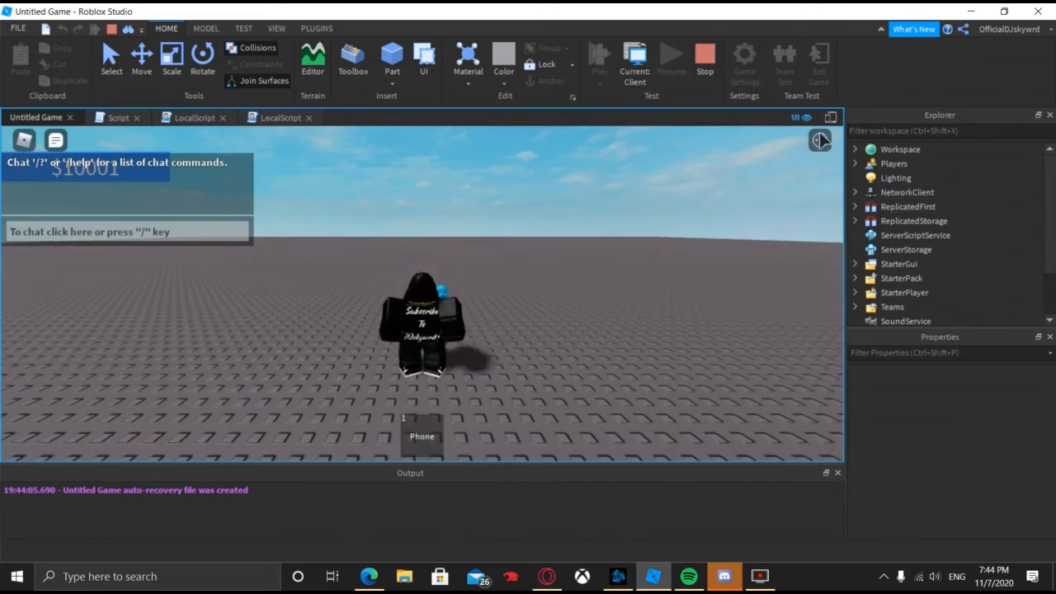
click(818, 138)
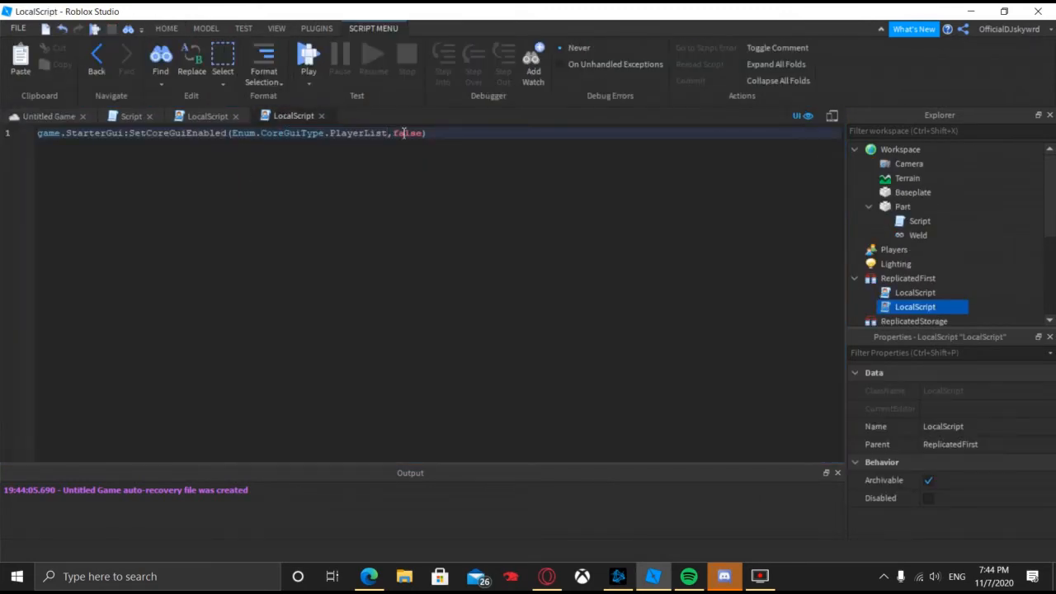
Replace PlayerList with Enum.CoreGuiType.All so every core GUI element is disabled.
double_click(358, 132)
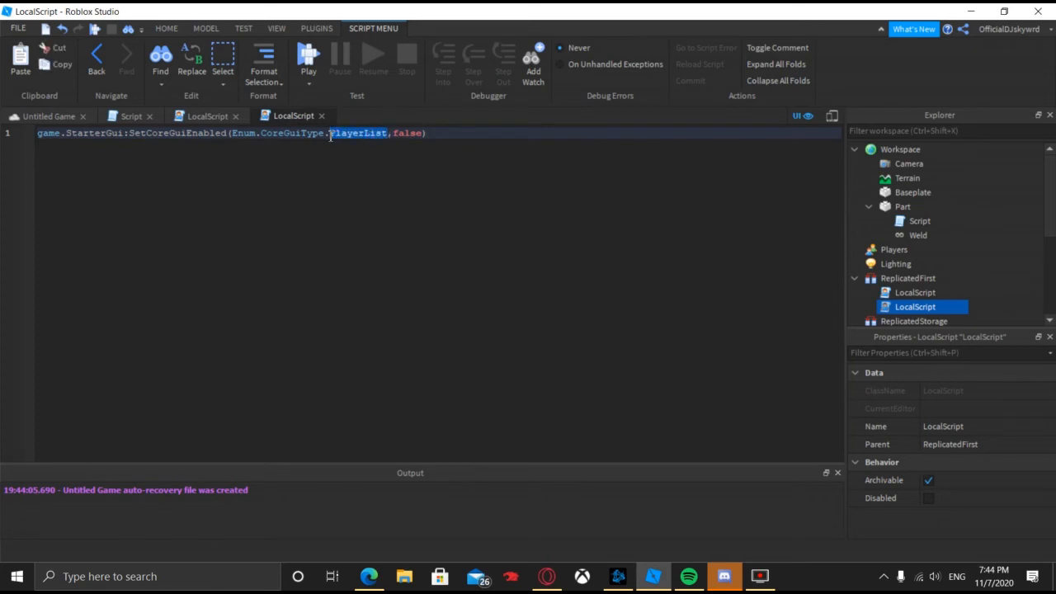
key(Delete)
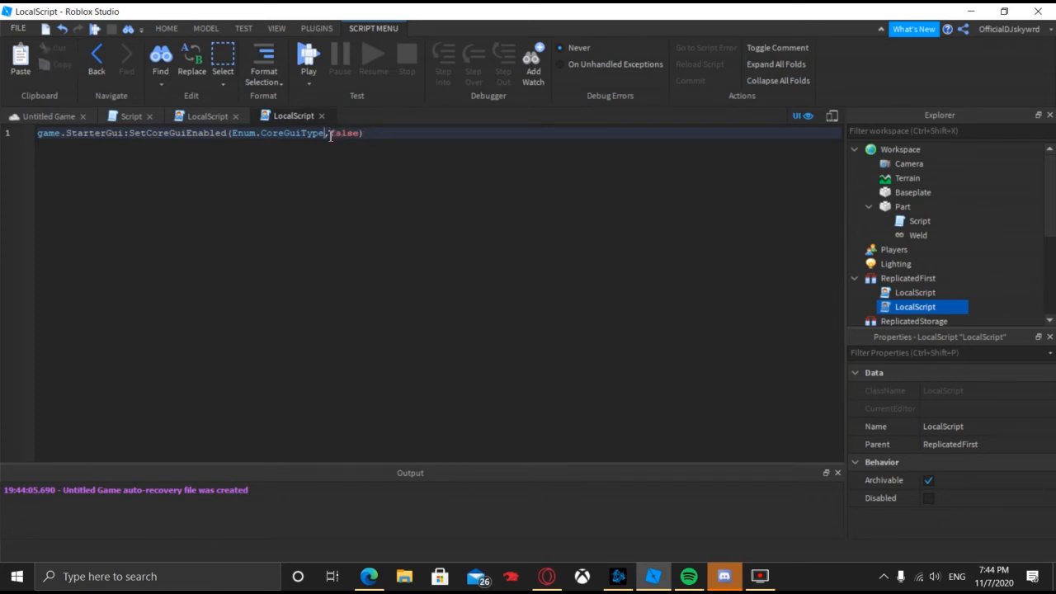
text(.)
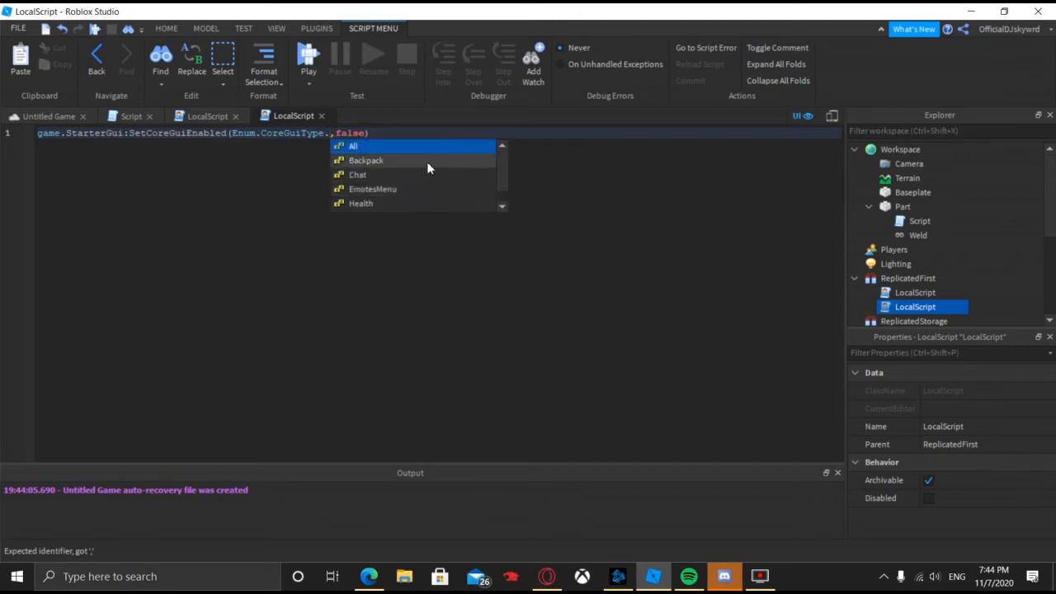
click(353, 145)
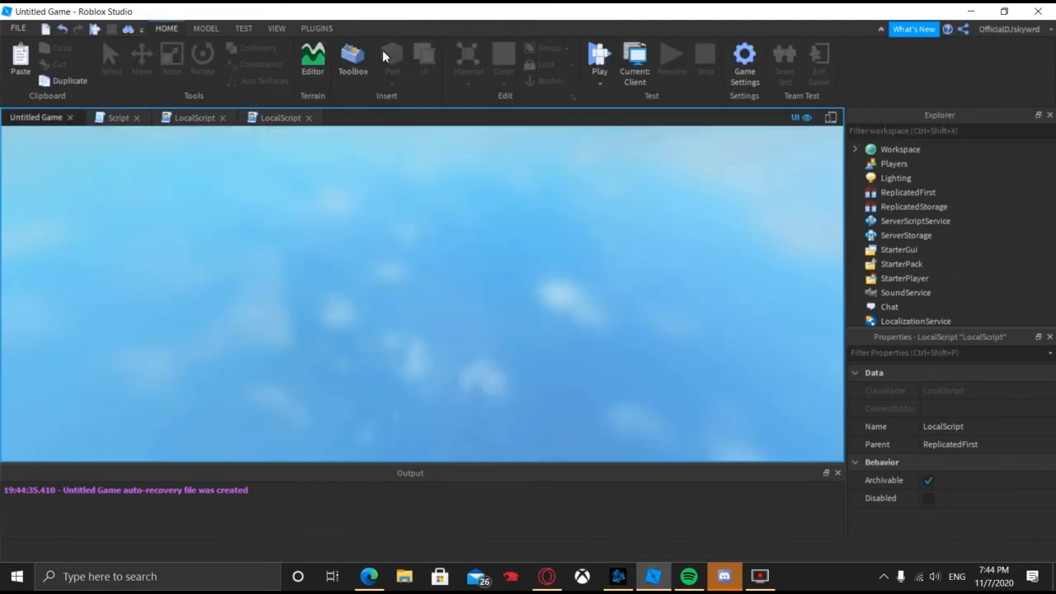
Playtest with all core GUI hidden, check the Esc menu still resumes, then stop the test.
click(599, 58)
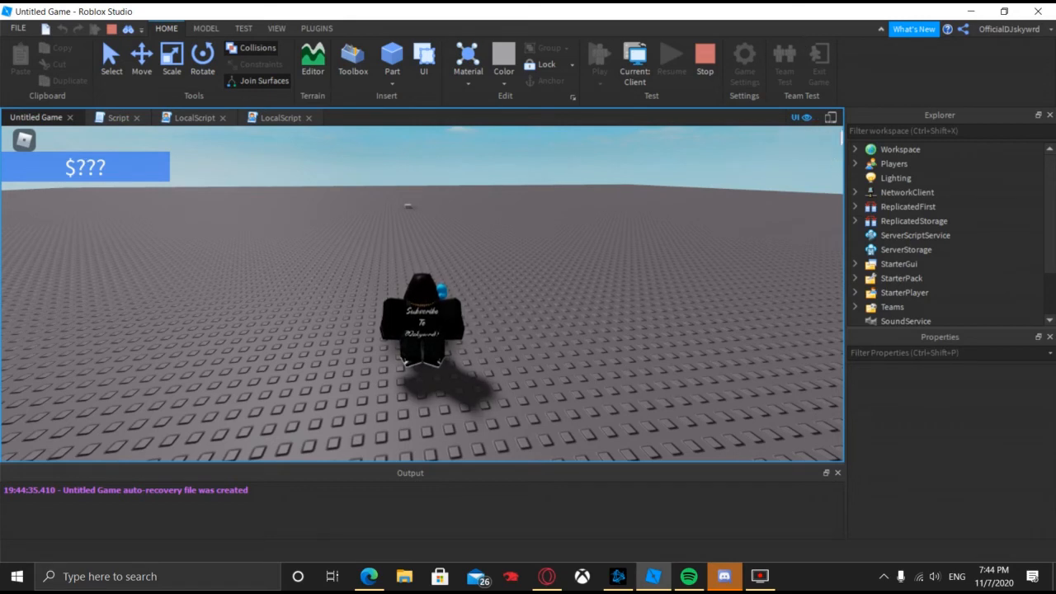
mouse_move(834, 147)
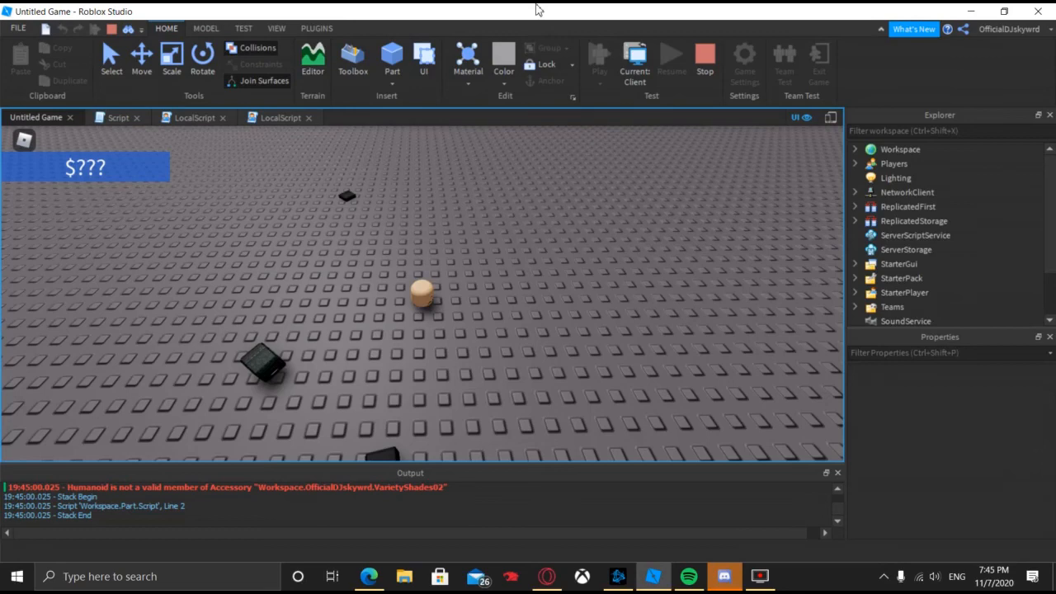
mouse_move(251, 350)
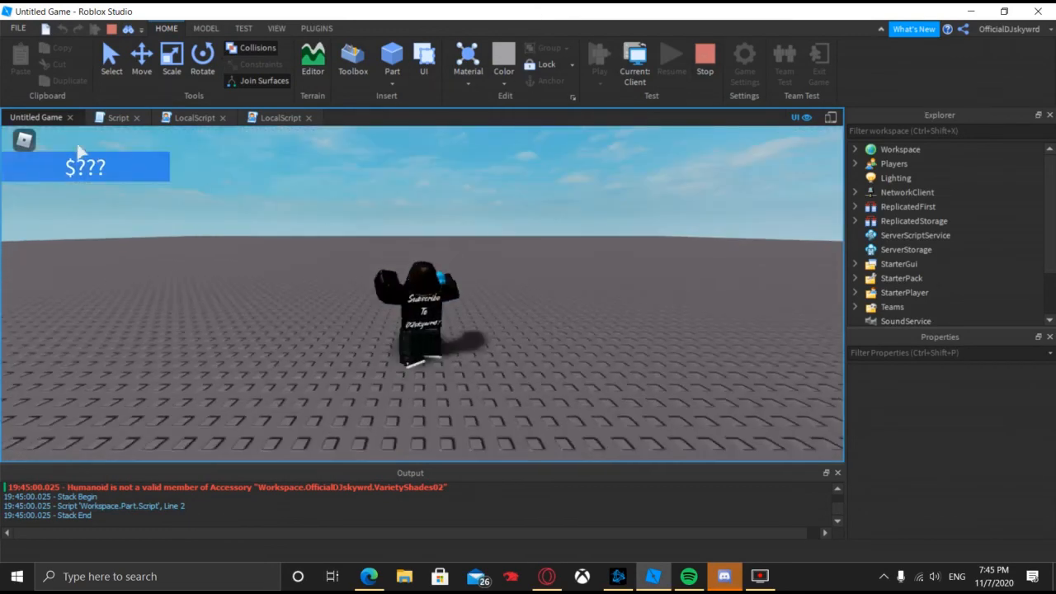
key(Escape)
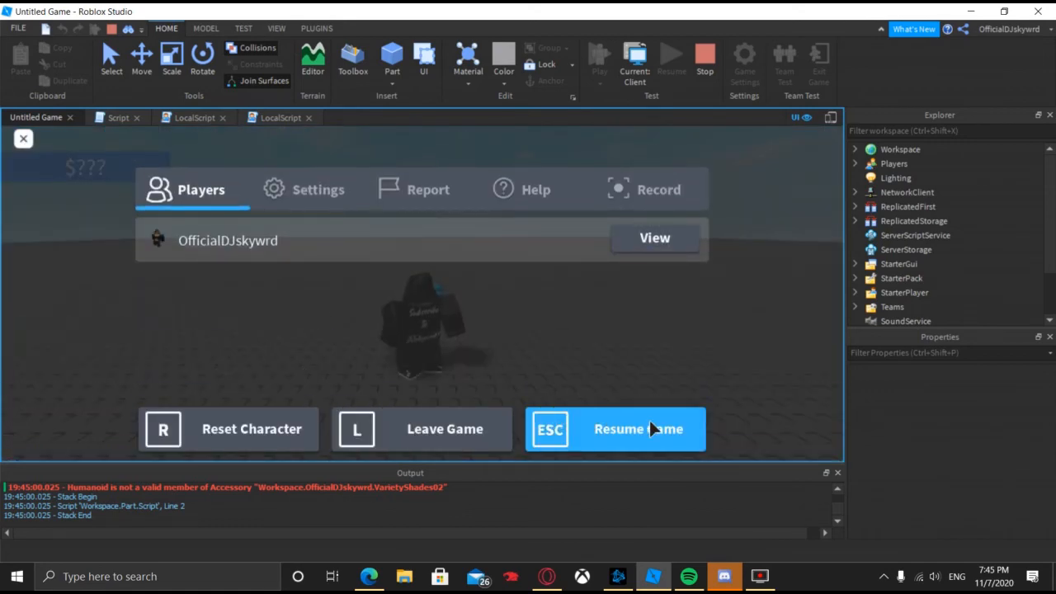
click(616, 429)
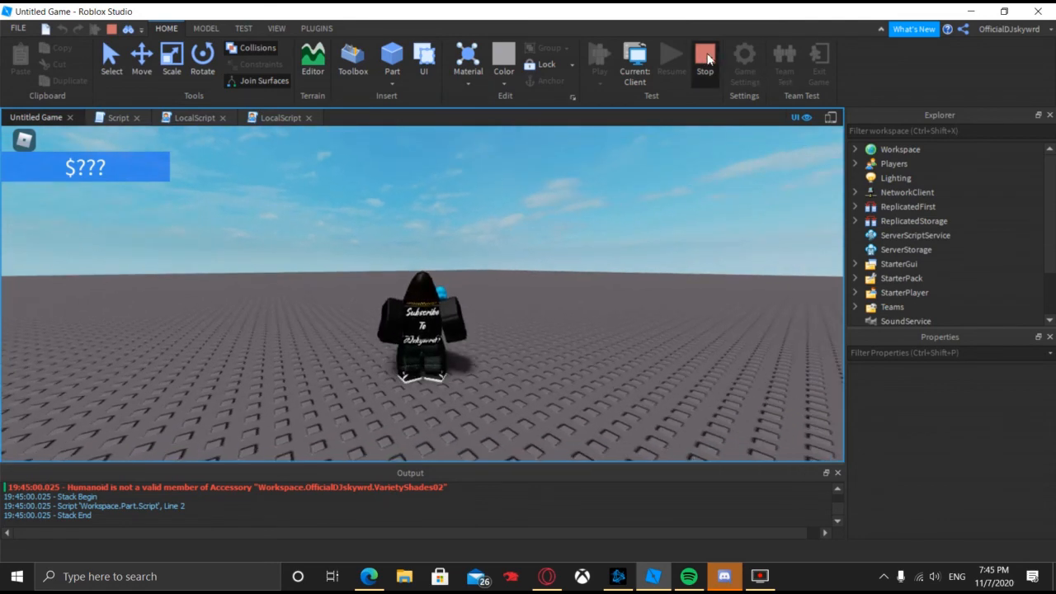
click(705, 58)
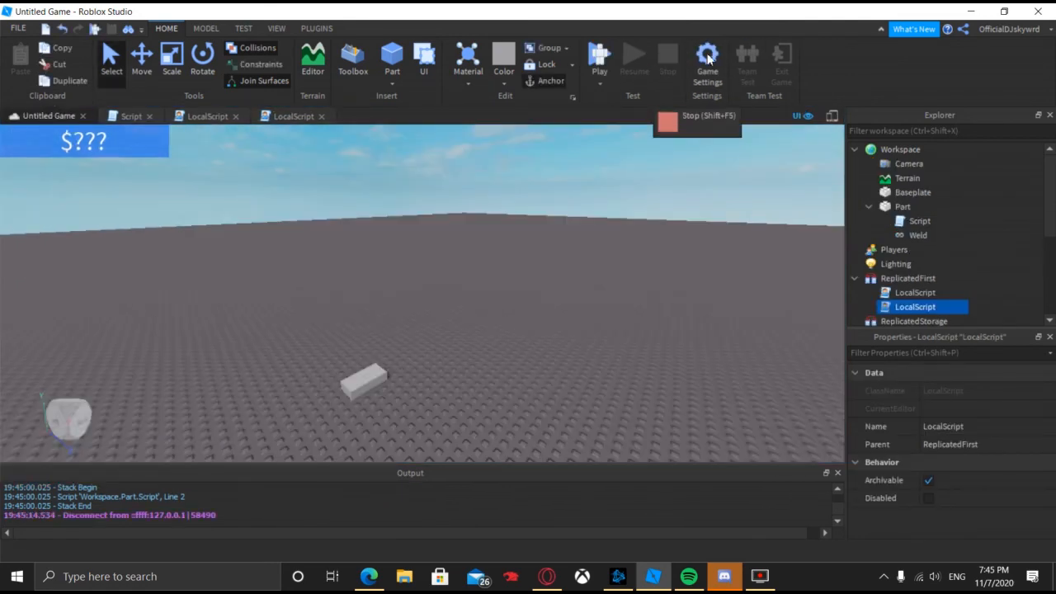